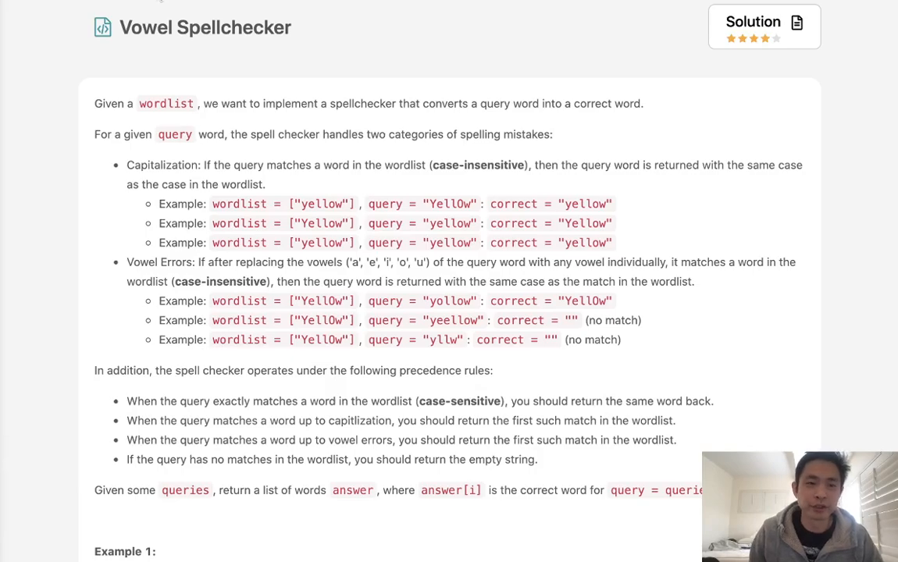
mouse_move(195, 42)
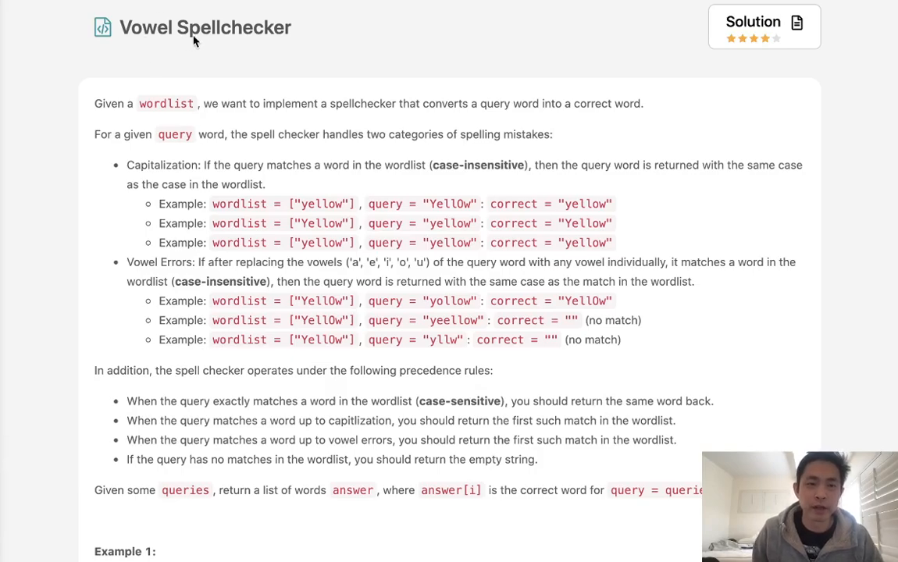
mouse_move(238, 121)
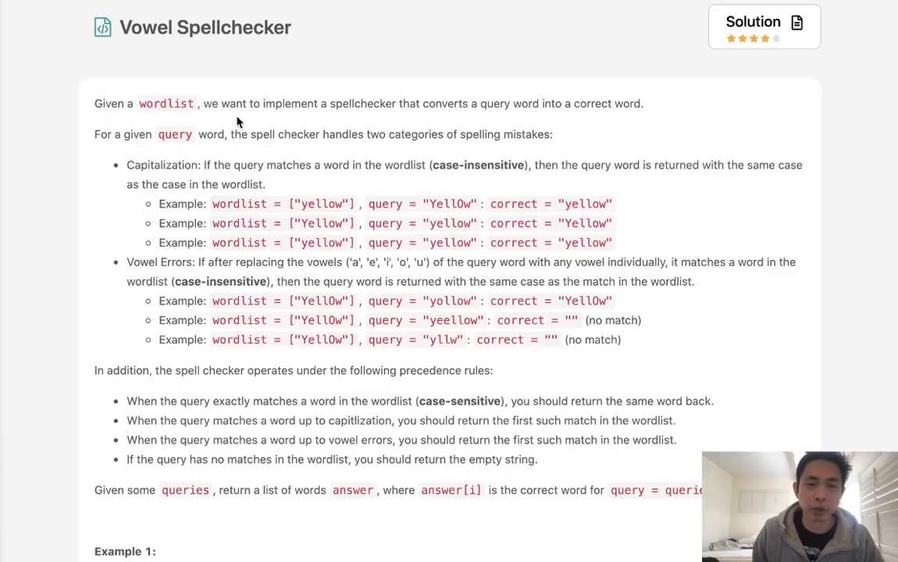
mouse_move(390, 118)
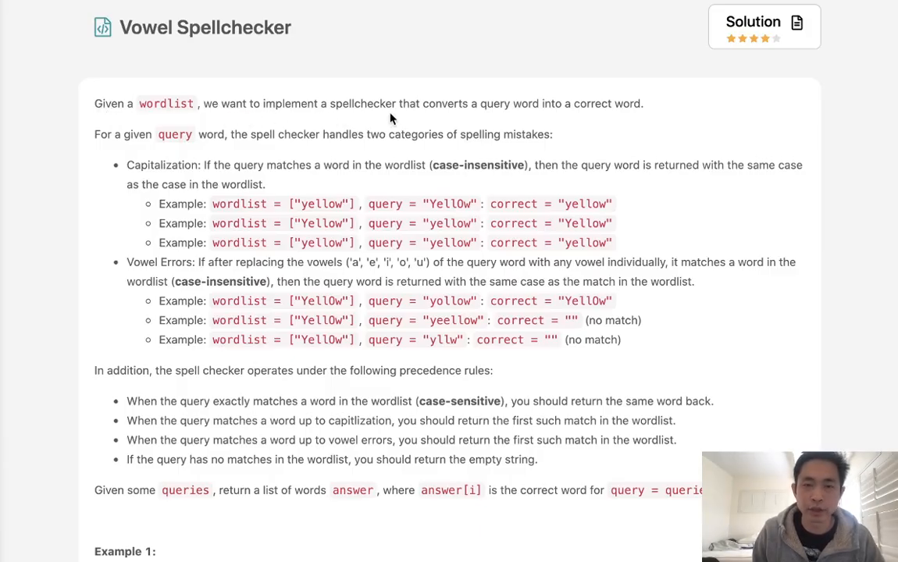
mouse_move(574, 119)
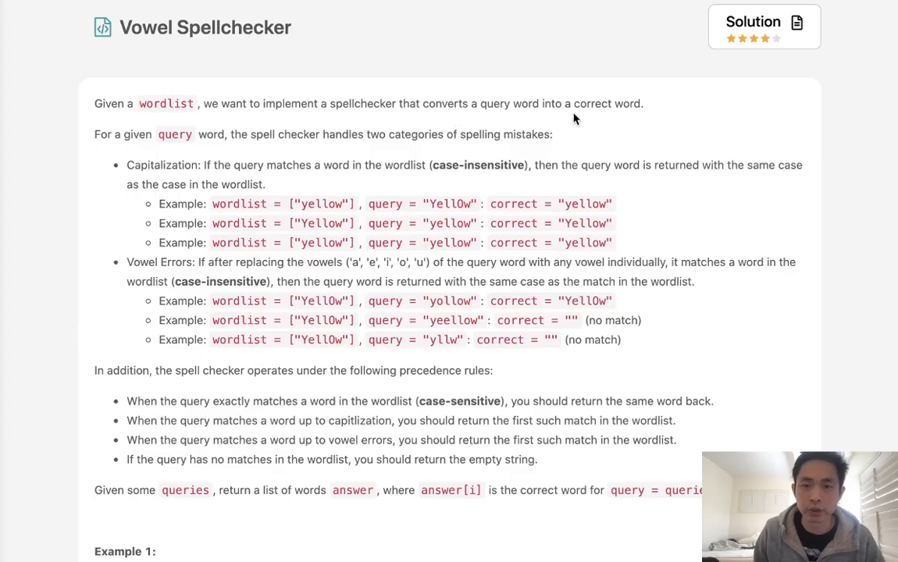
mouse_move(221, 150)
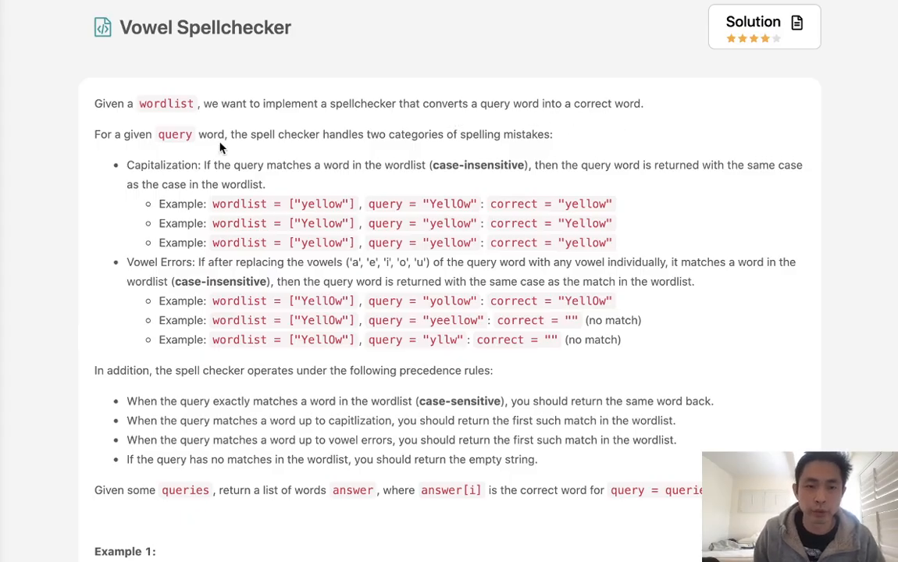
mouse_move(437, 153)
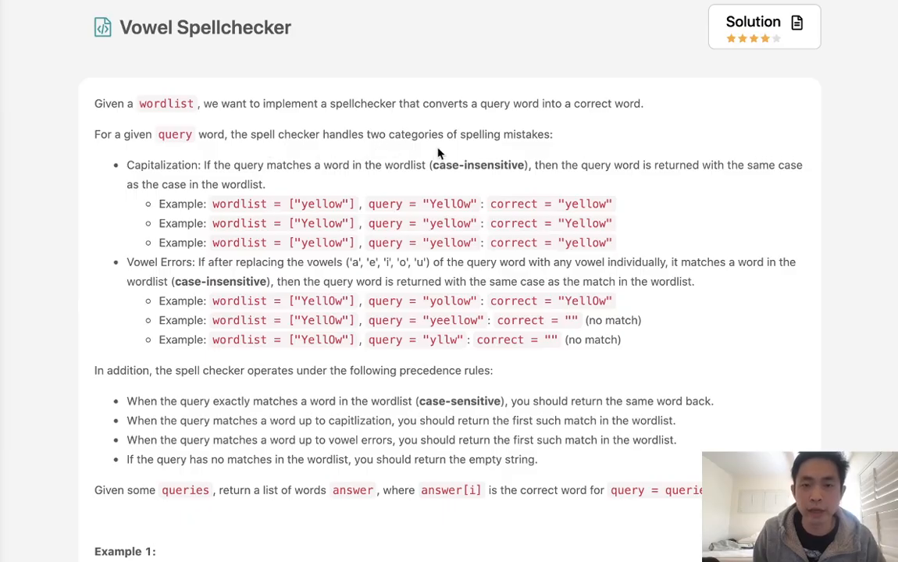
mouse_move(194, 175)
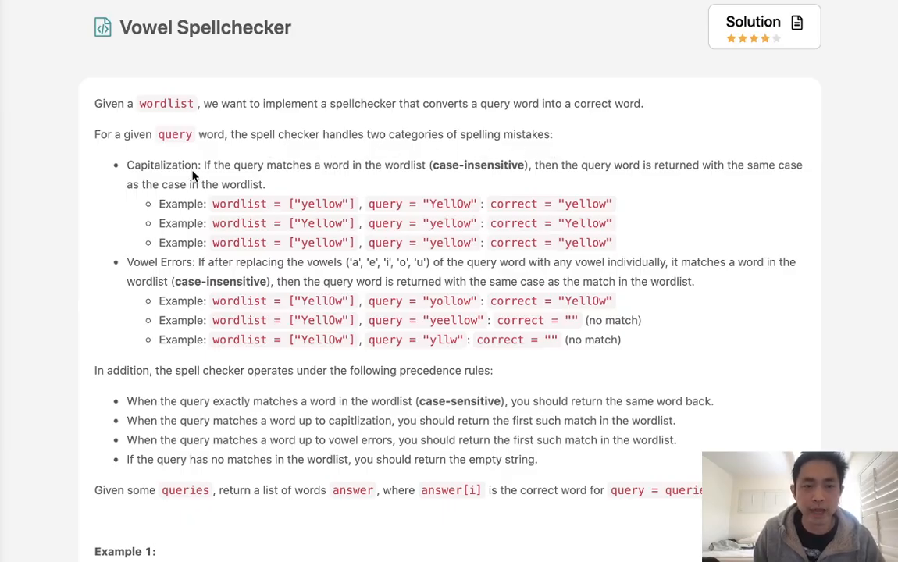
mouse_move(375, 187)
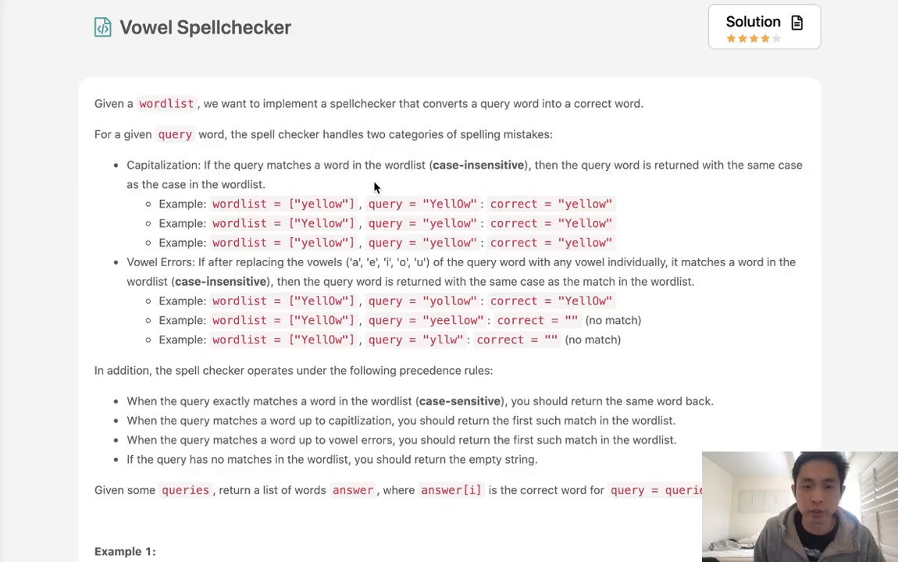
mouse_move(519, 176)
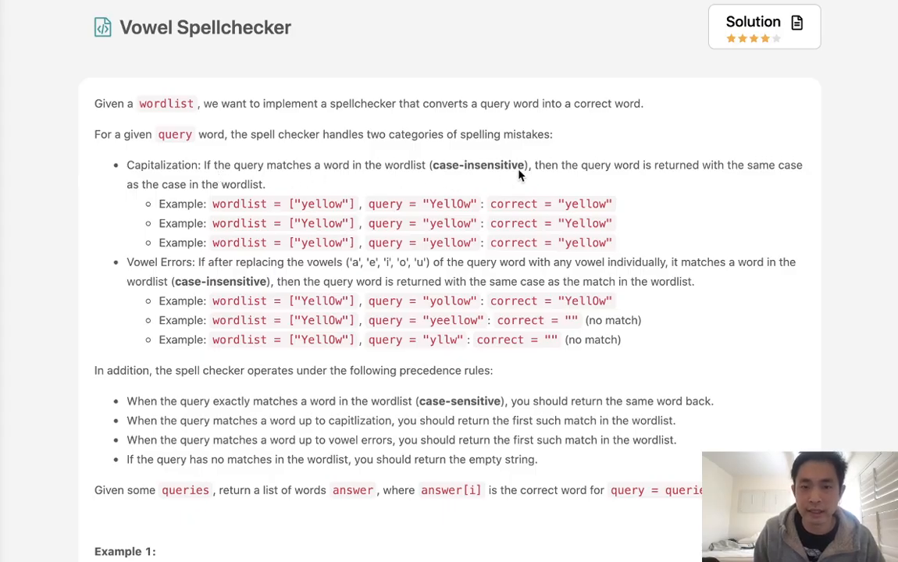
mouse_move(748, 179)
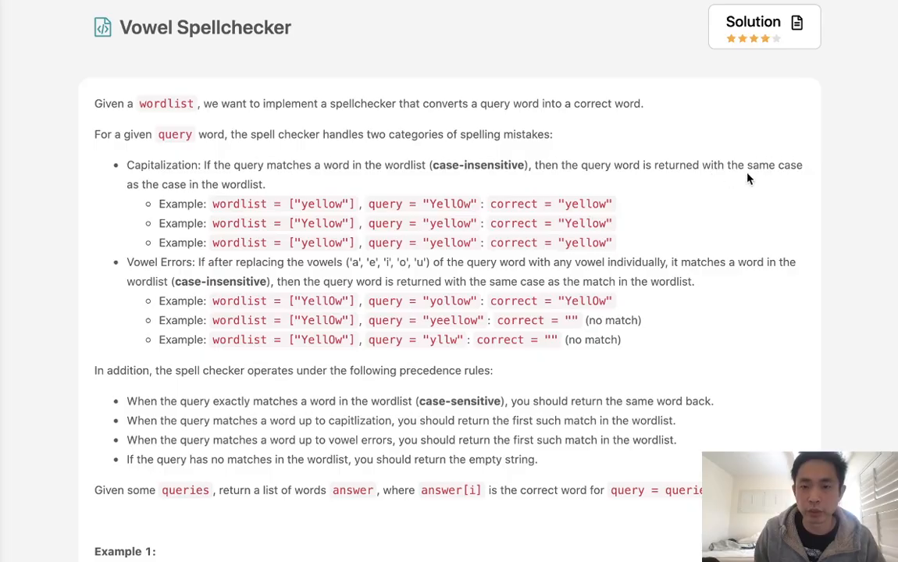
mouse_move(230, 194)
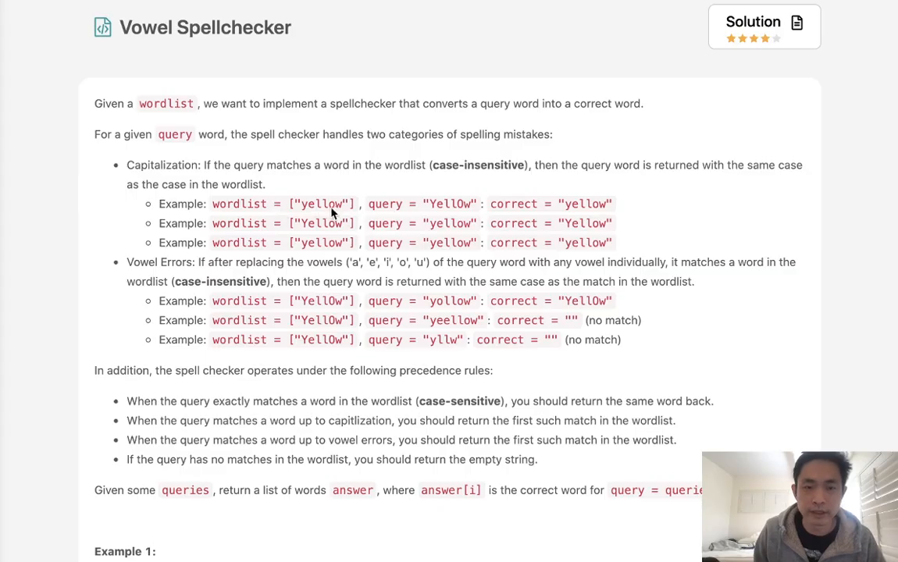
mouse_move(438, 215)
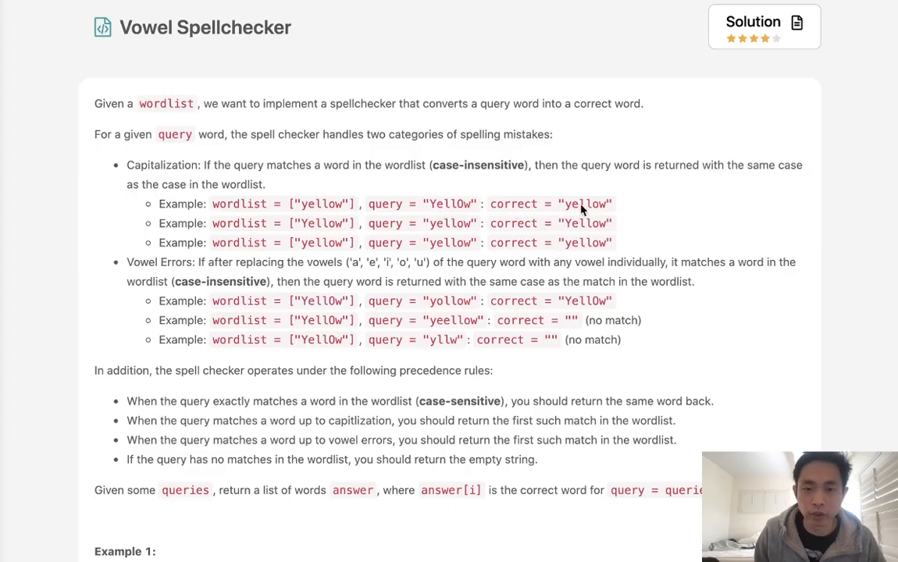
mouse_move(406, 217)
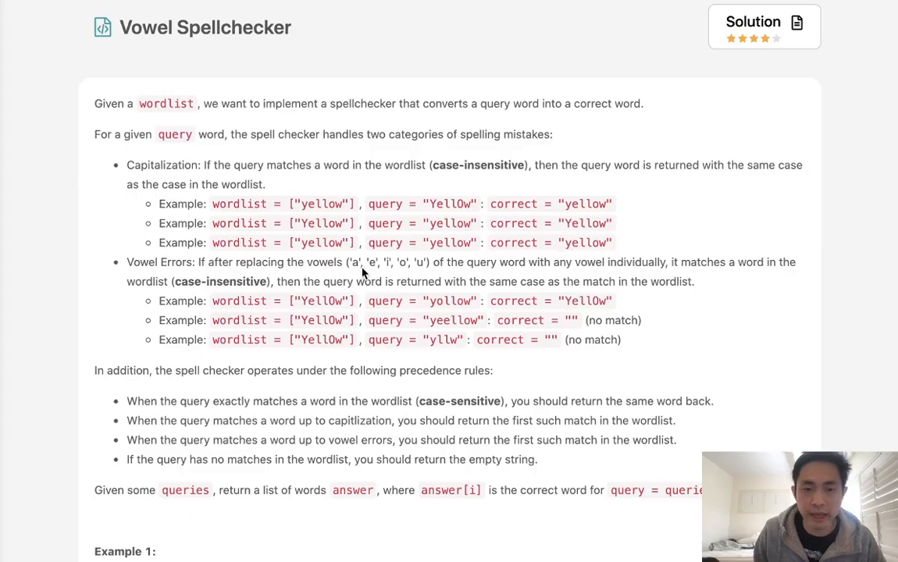
mouse_move(521, 278)
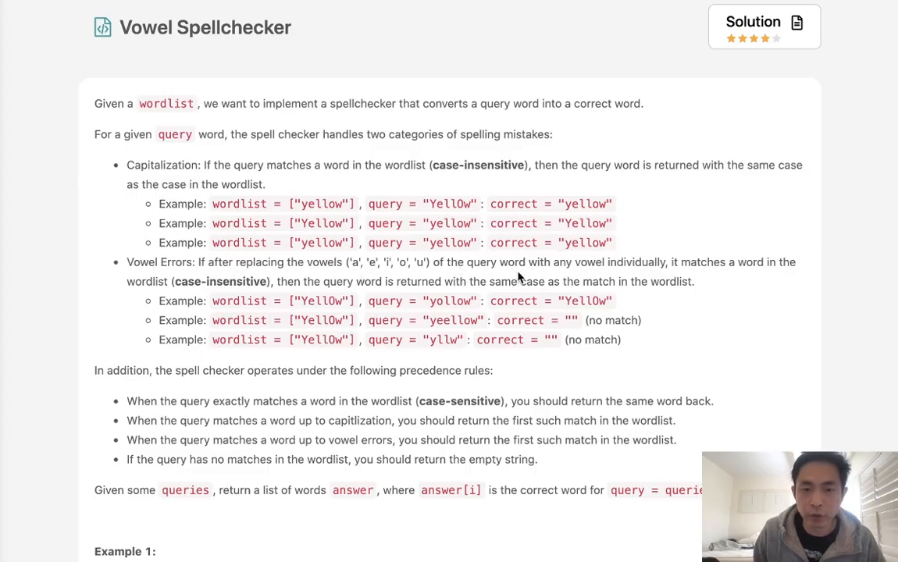
mouse_move(632, 271)
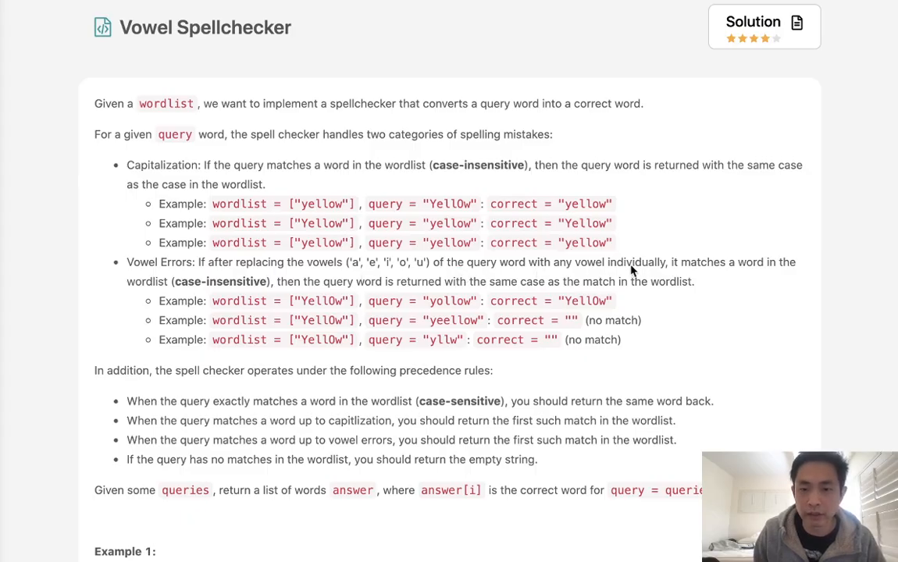
mouse_move(195, 295)
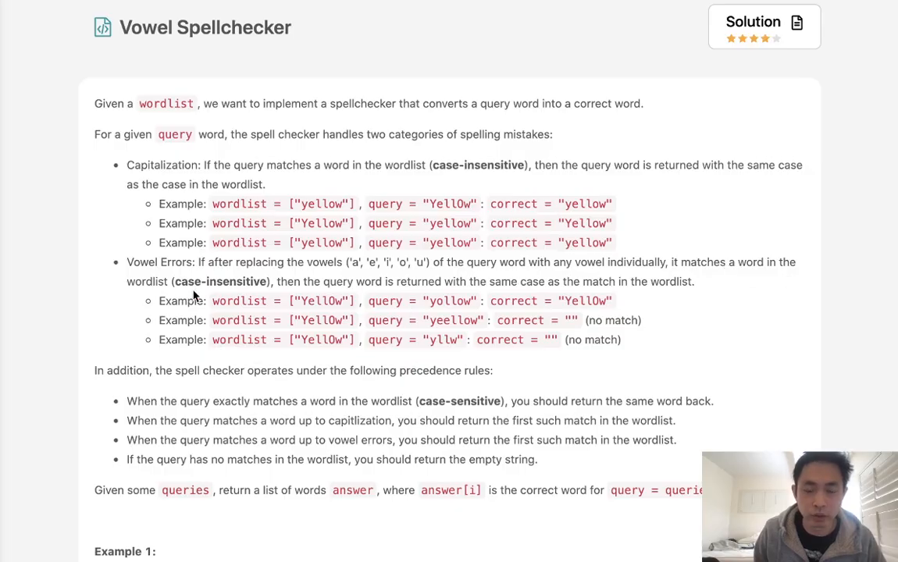
mouse_move(324, 290)
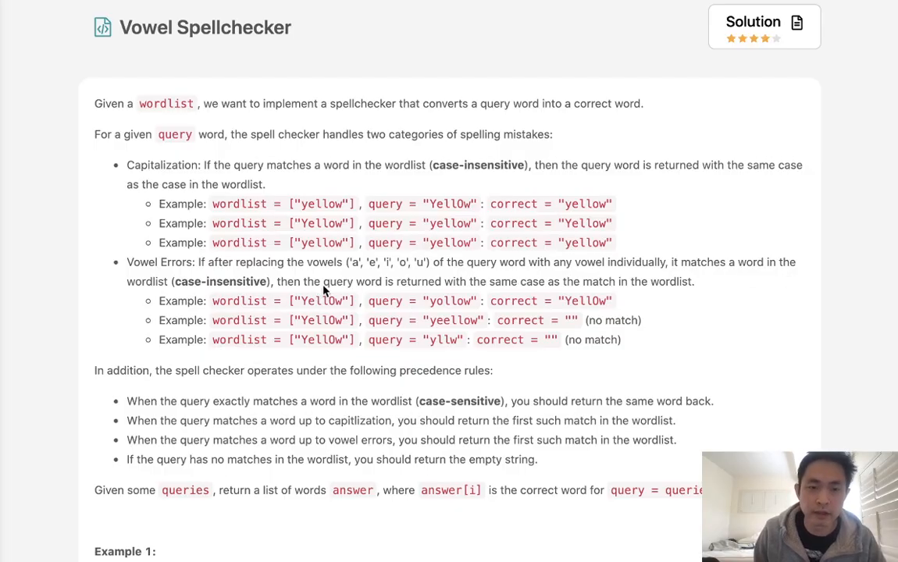
mouse_move(581, 294)
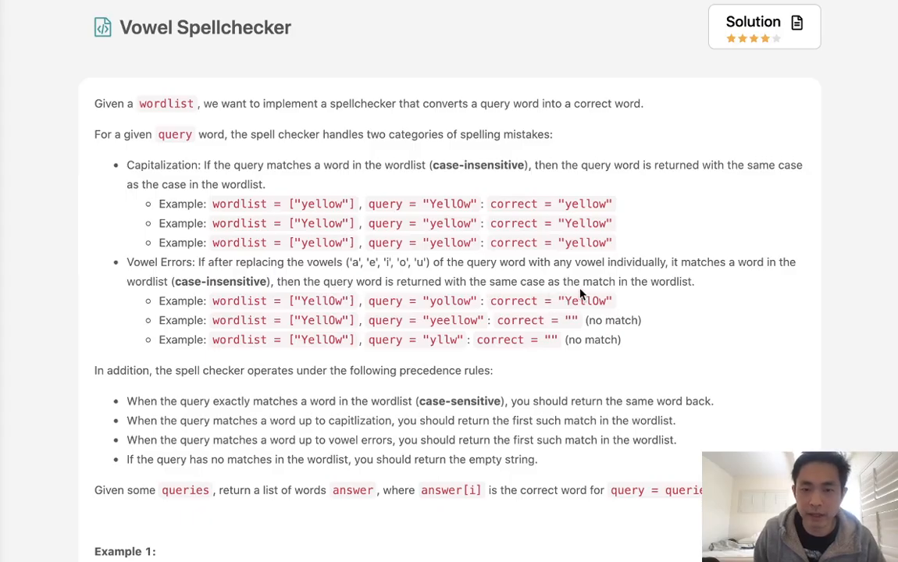
mouse_move(460, 312)
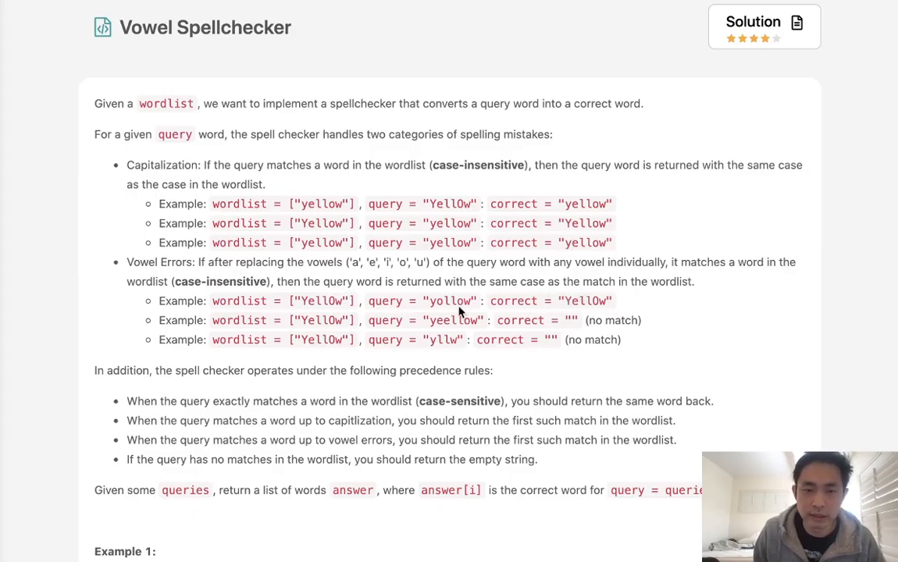
mouse_move(433, 305)
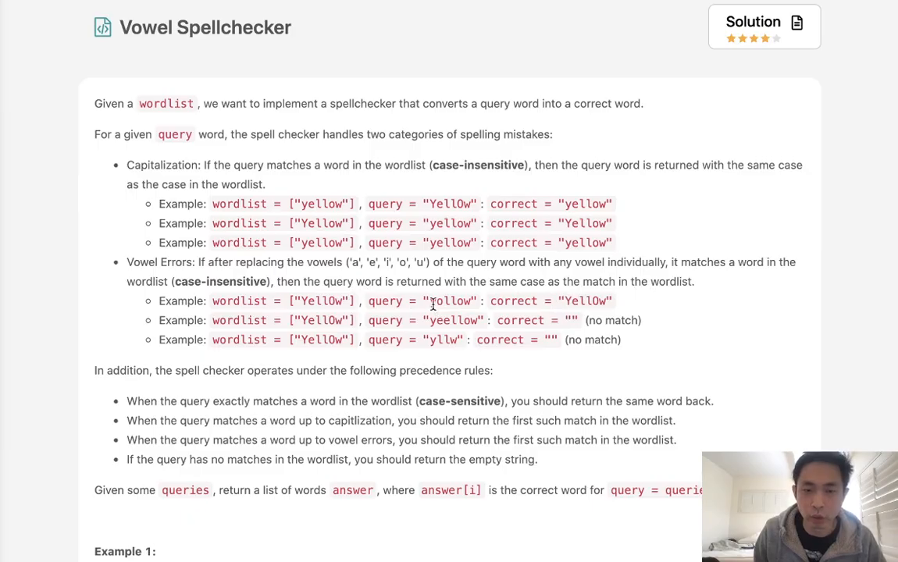
Highlight 'yollow' and 'YellOw' in the example and the vowel-error precedence rule
double_click(450, 301)
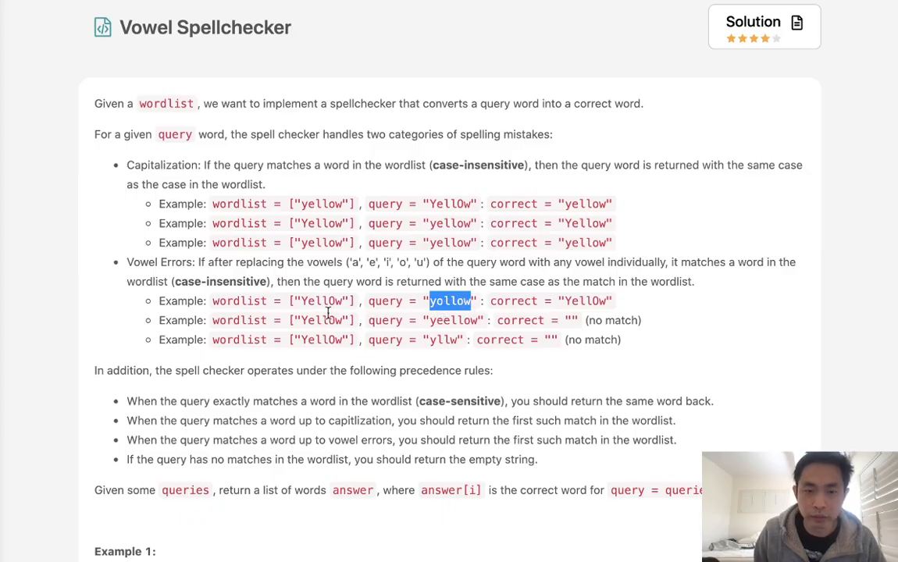
double_click(321, 300)
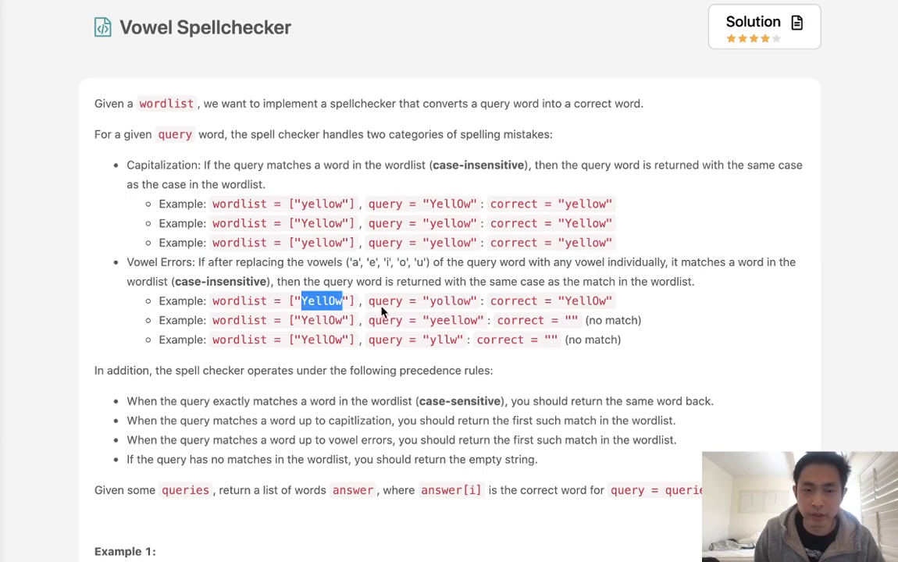
mouse_move(344, 366)
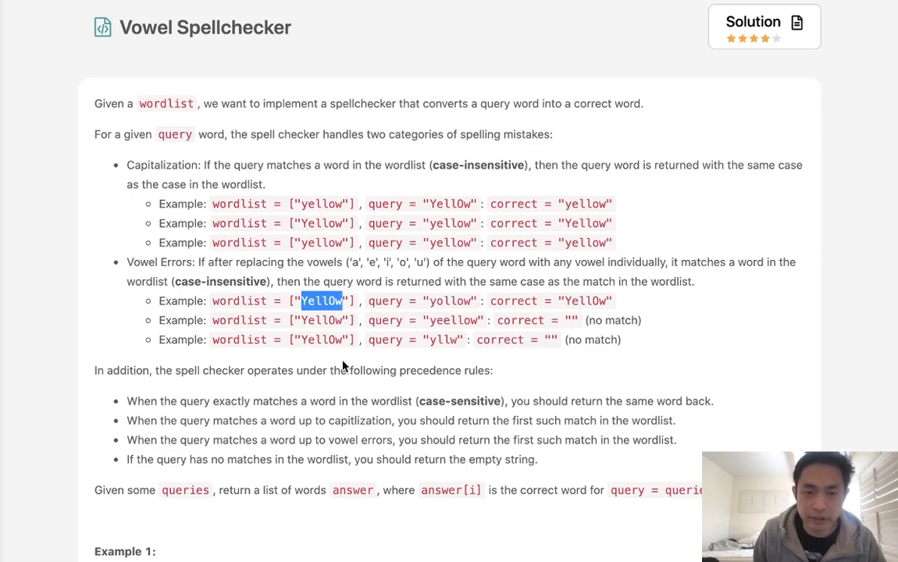
scroll(down, 3)
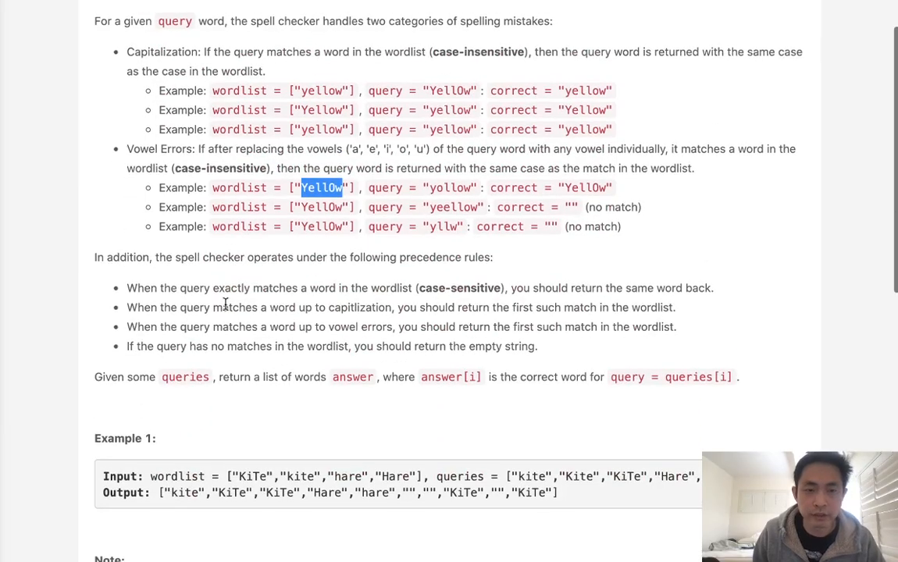
mouse_move(402, 263)
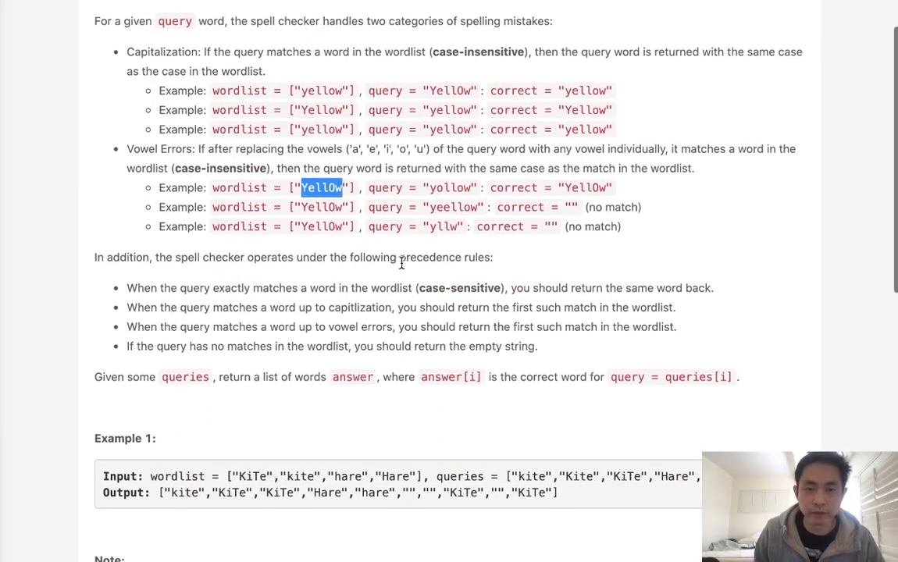
mouse_move(328, 299)
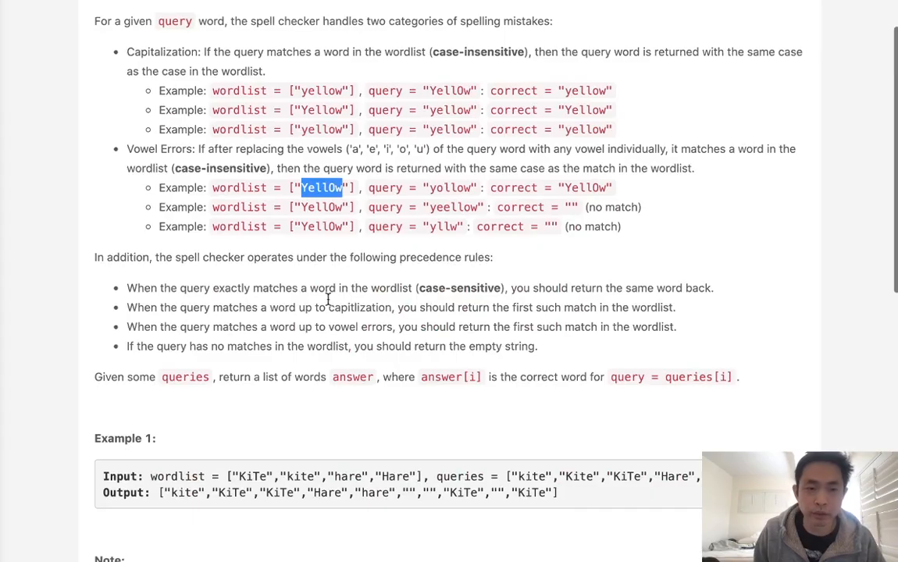
mouse_move(455, 291)
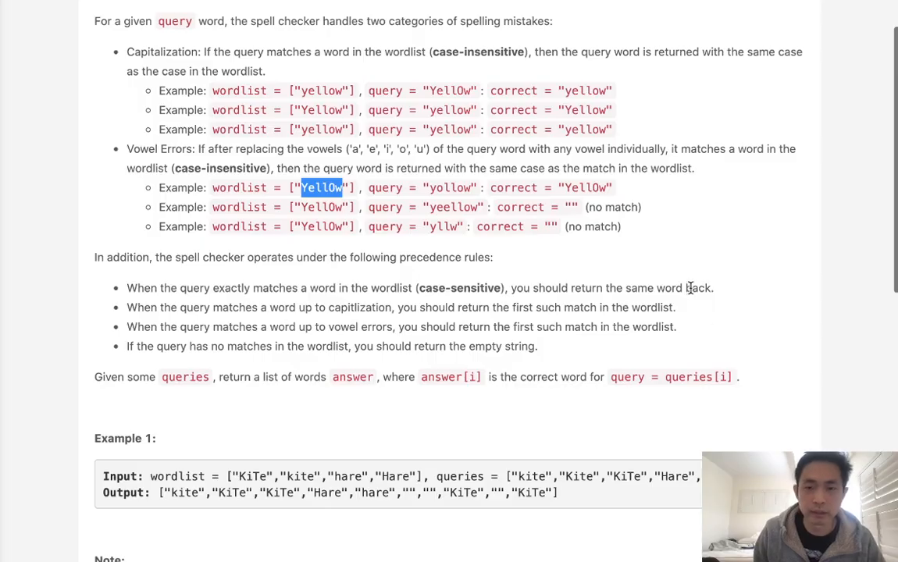
mouse_move(130, 310)
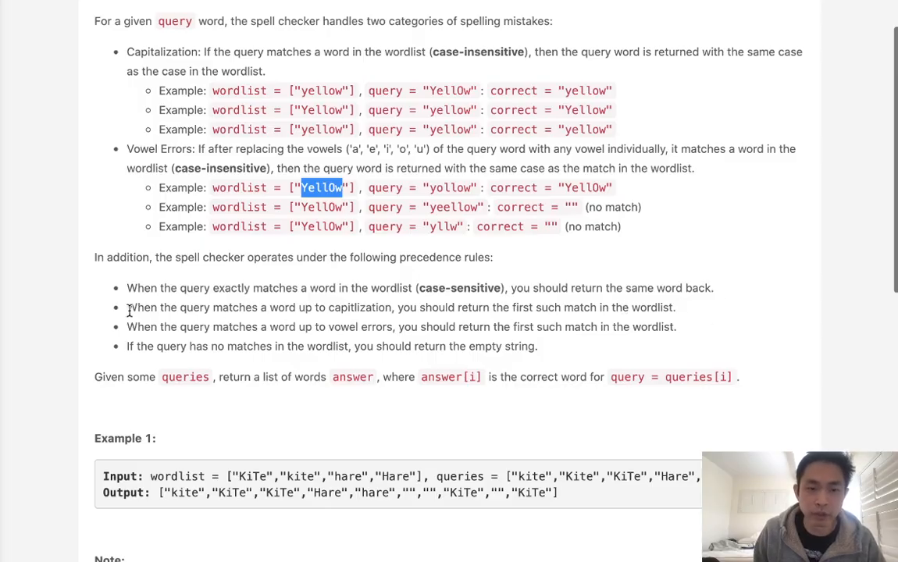
mouse_move(393, 312)
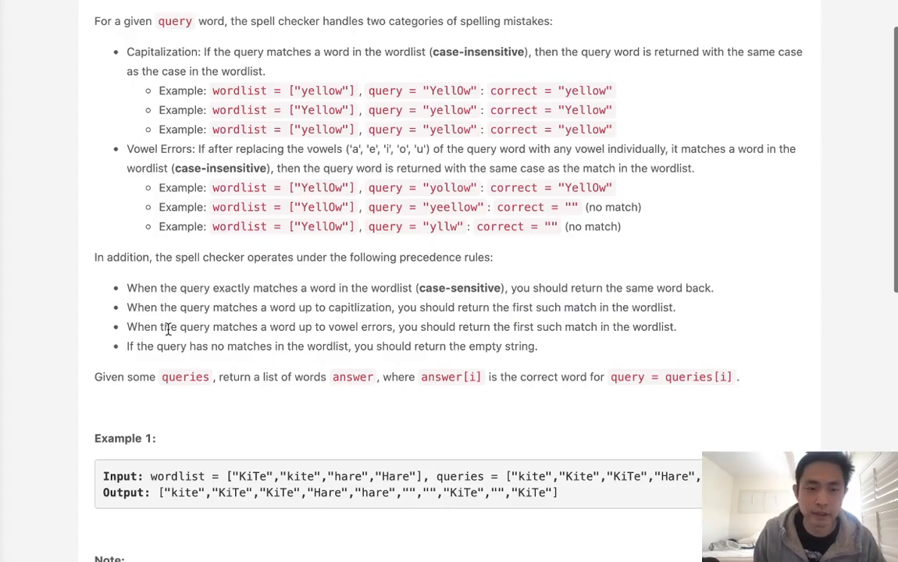
drag(328, 326, 367, 326)
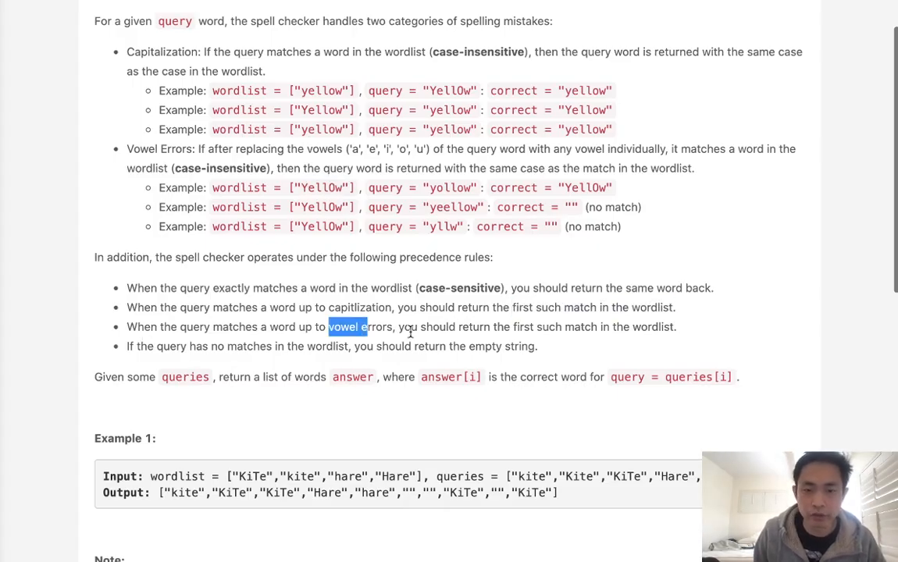
mouse_move(187, 357)
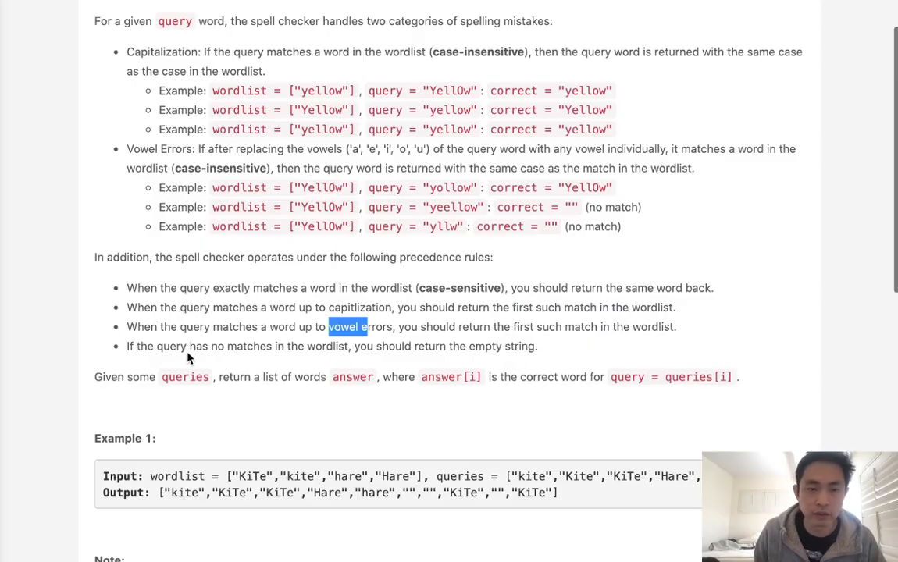
mouse_move(501, 369)
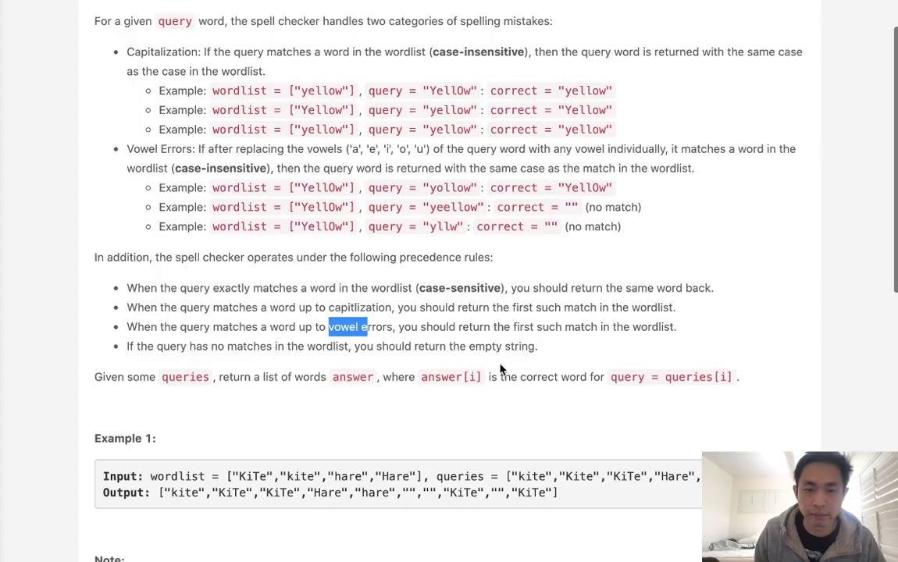
Scroll through the statement, marking the capitalization and vowel matching rules
scroll(down, 3)
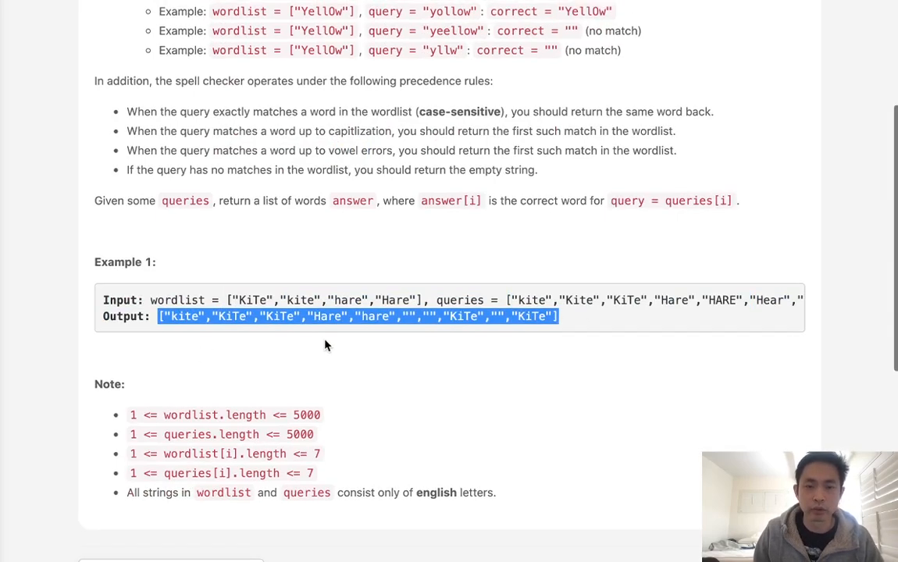
scroll(down, 3)
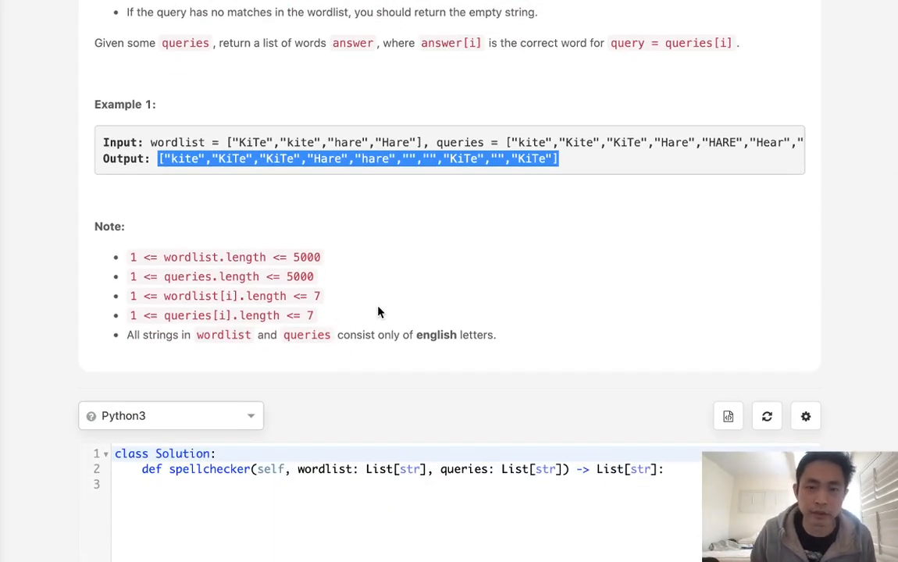
scroll(down, 3)
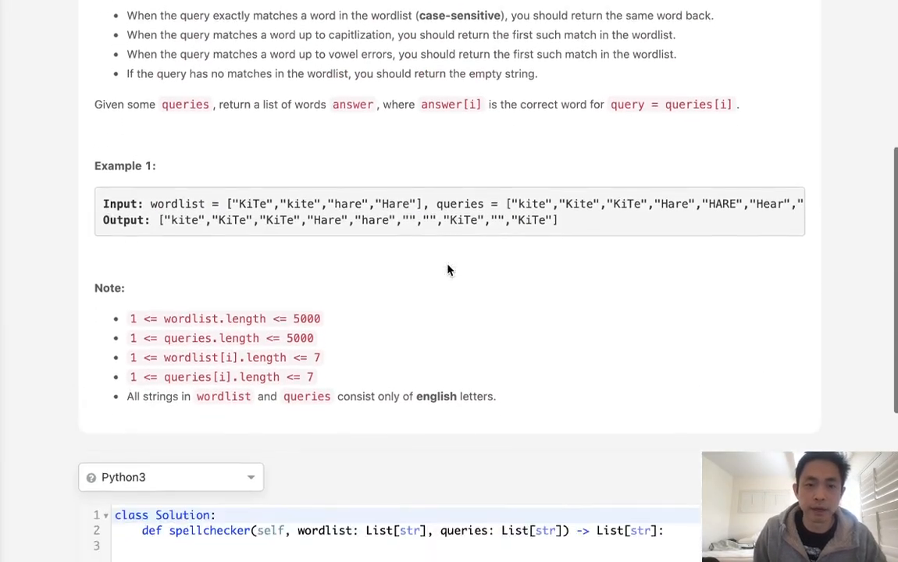
scroll(down, 3)
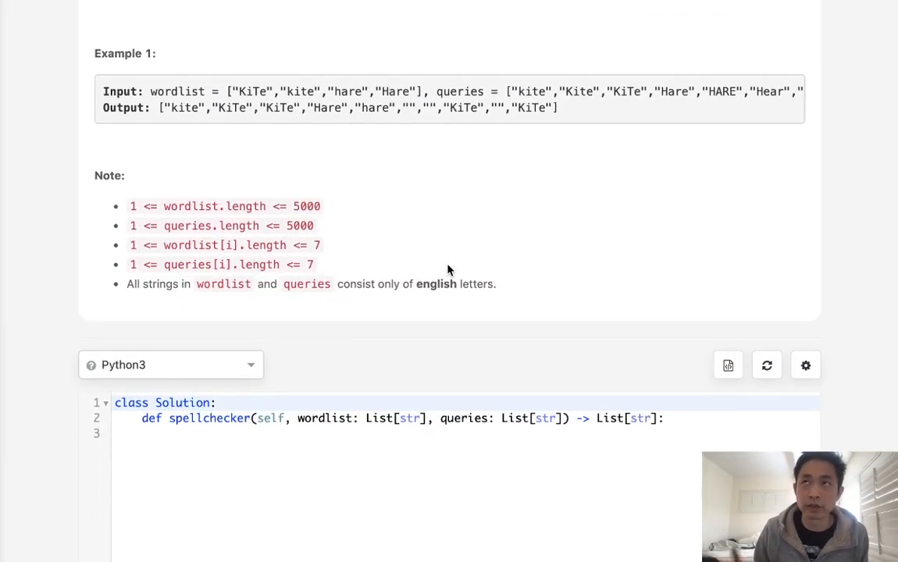
mouse_move(460, 151)
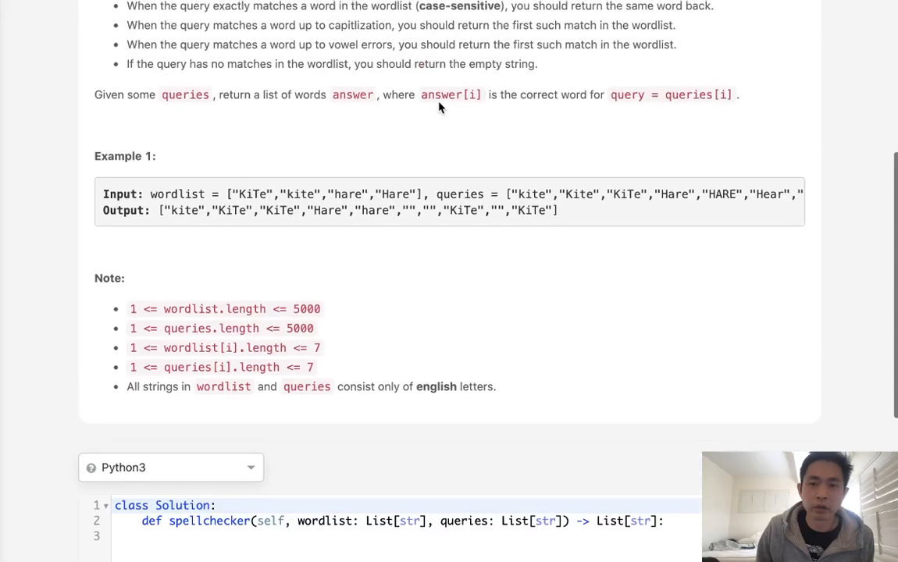
scroll(down, 3)
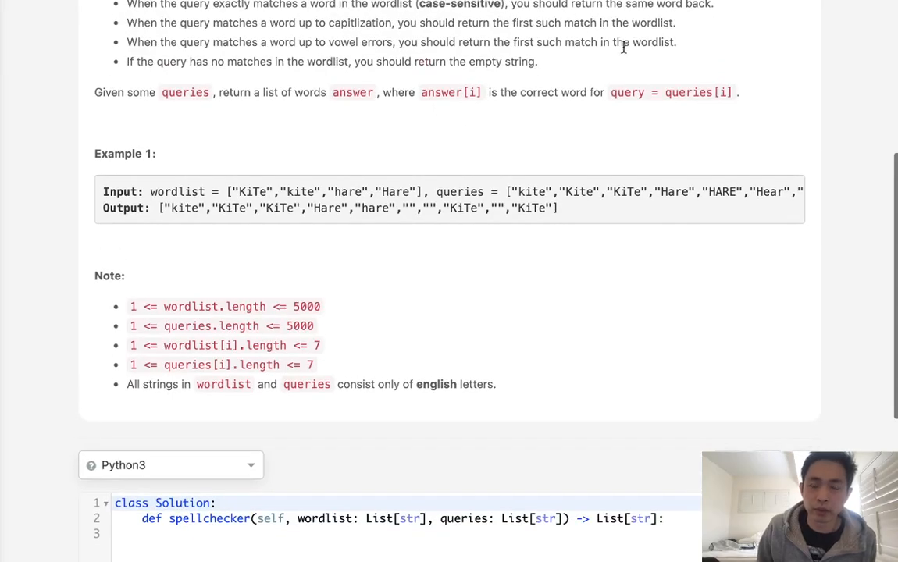
mouse_move(556, 211)
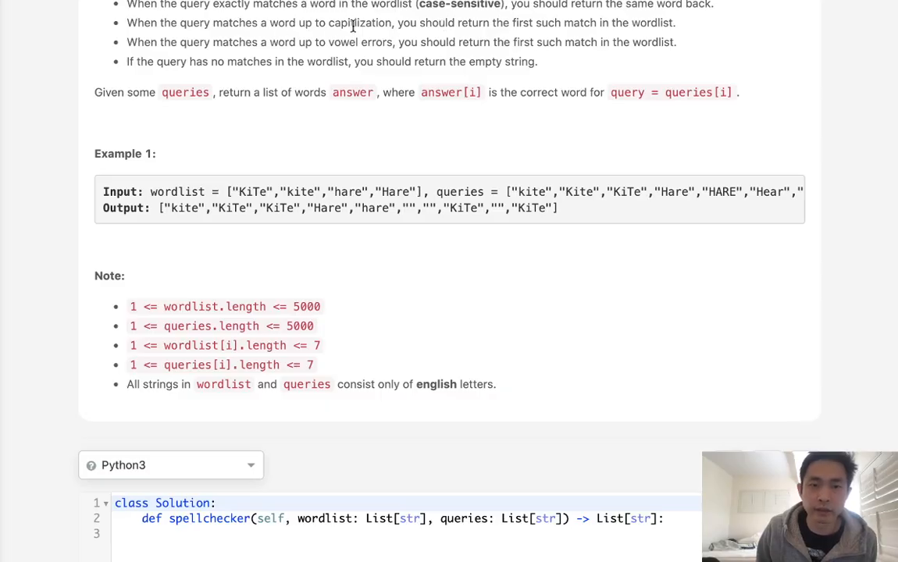
double_click(354, 23)
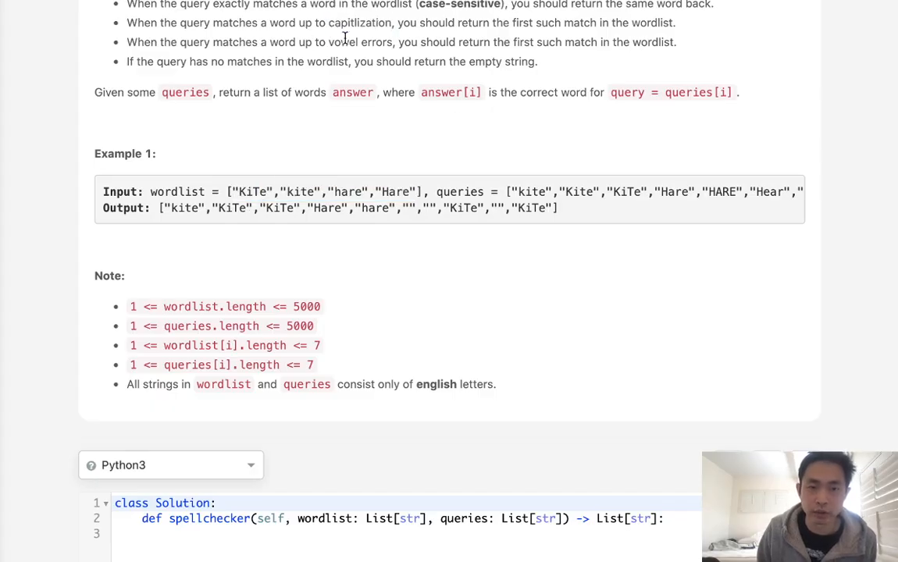
double_click(342, 42)
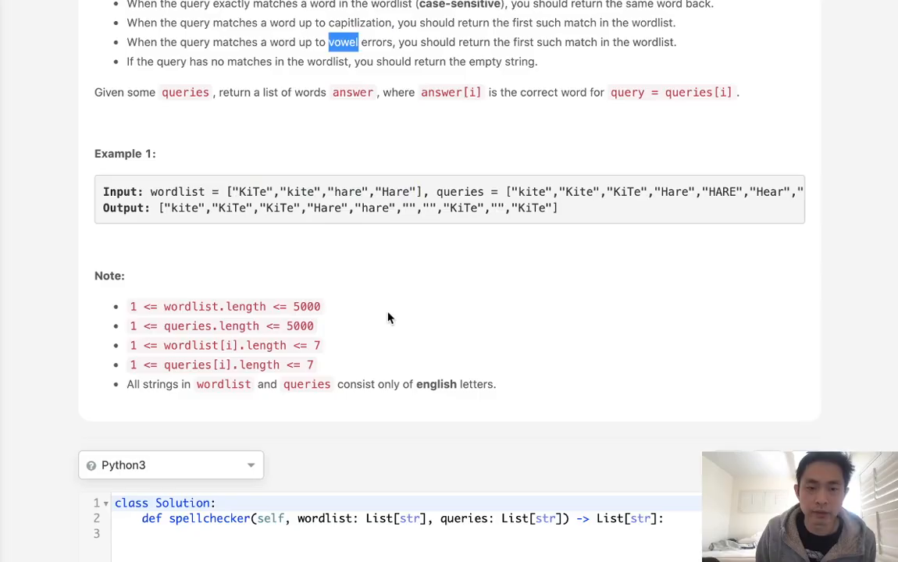
Type wordlist_pure = set(wordlist), wordlist_case = {} and wordlist_vowel = {}
scroll(down, 3)
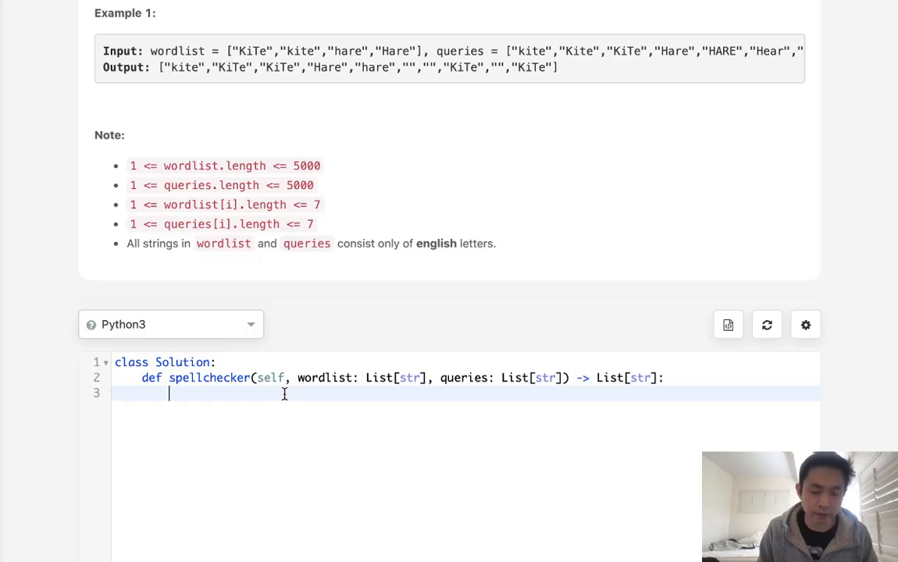
mouse_move(262, 61)
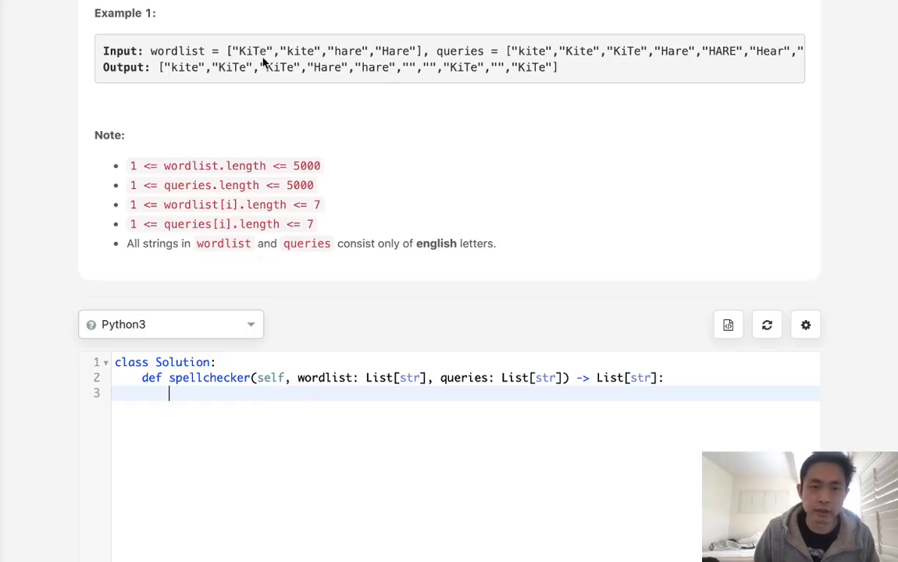
scroll(down, 3)
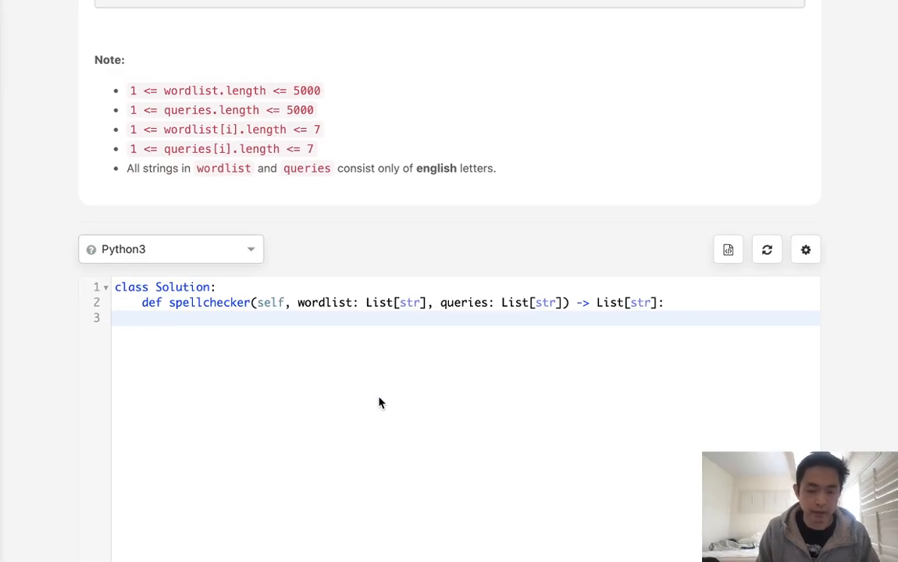
text(wordl)
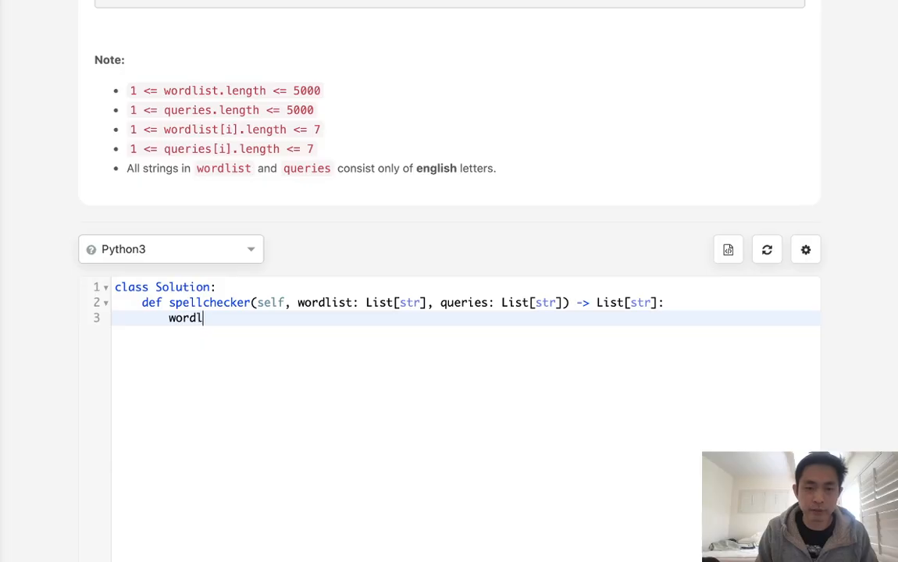
text(ist_pure =)
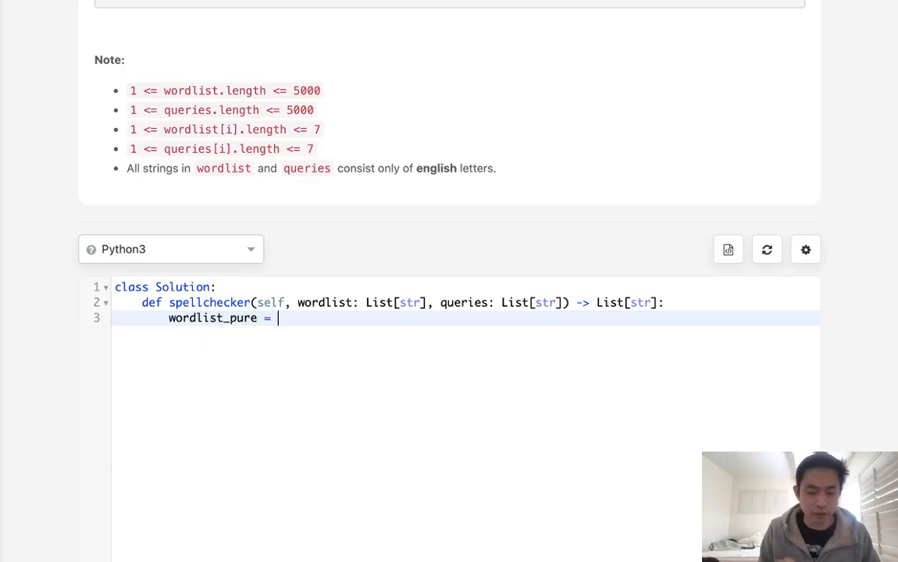
text(set())
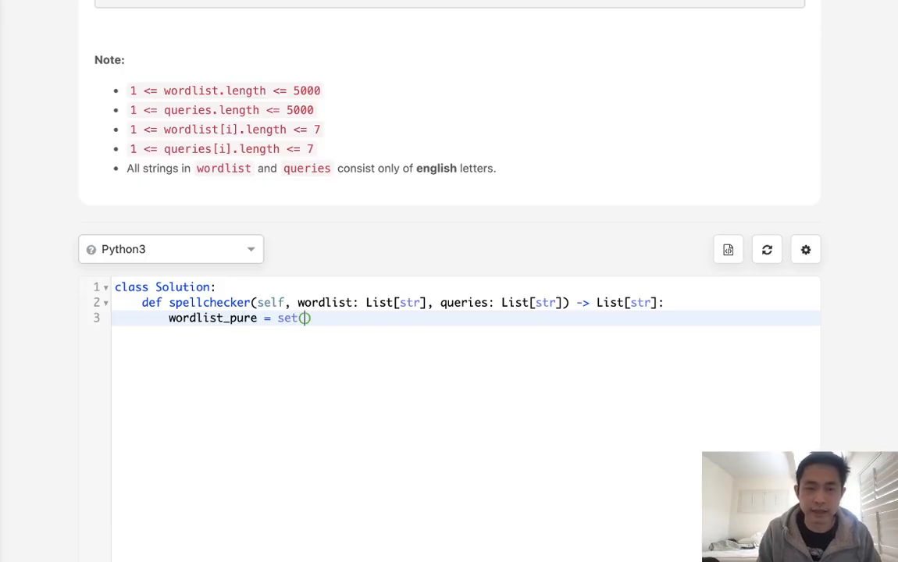
text(wordlist)
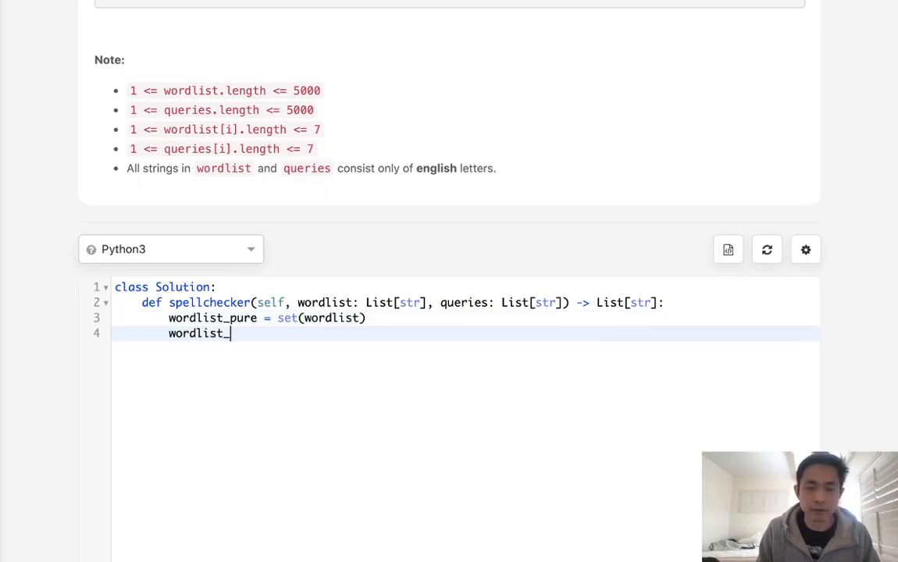
text(case =)
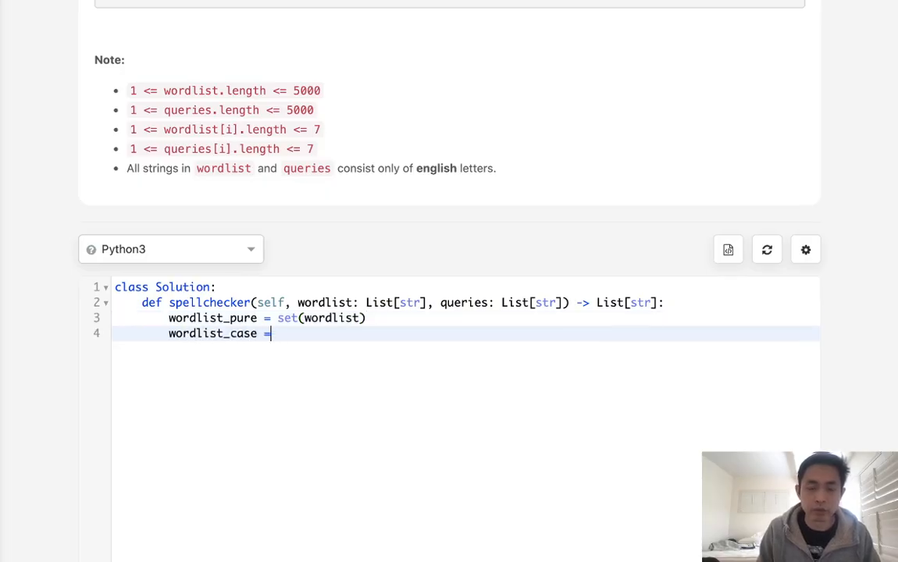
text({})
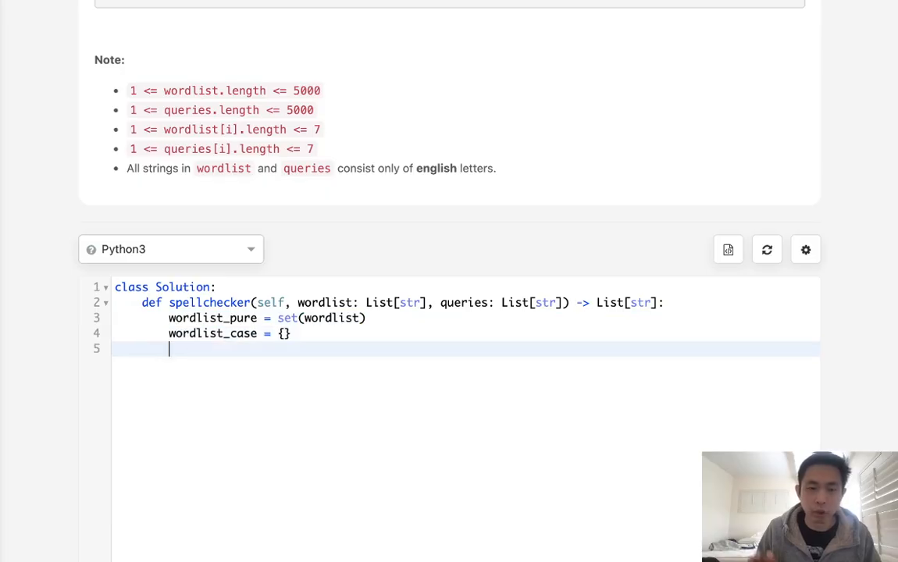
mouse_move(391, 401)
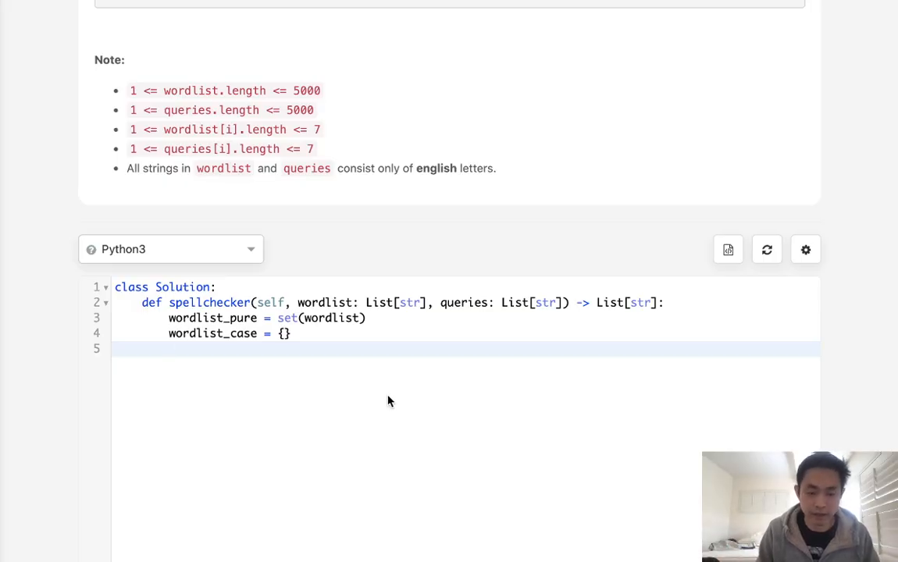
text(wordlist)
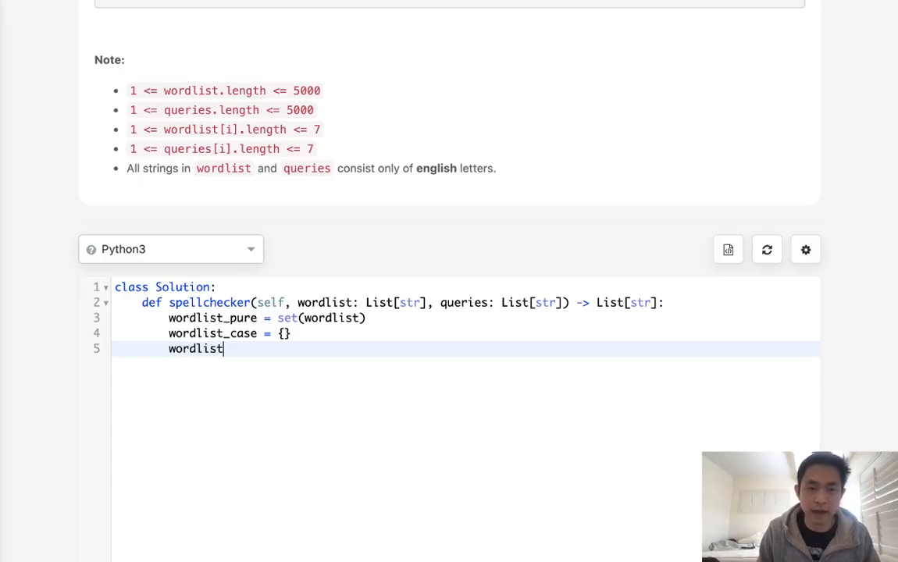
text(_vowel =-)
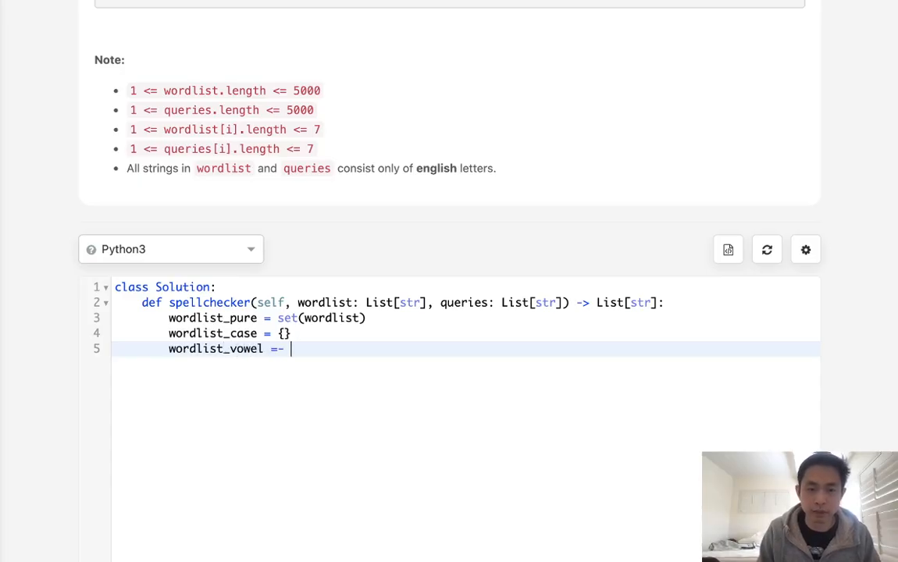
text({})
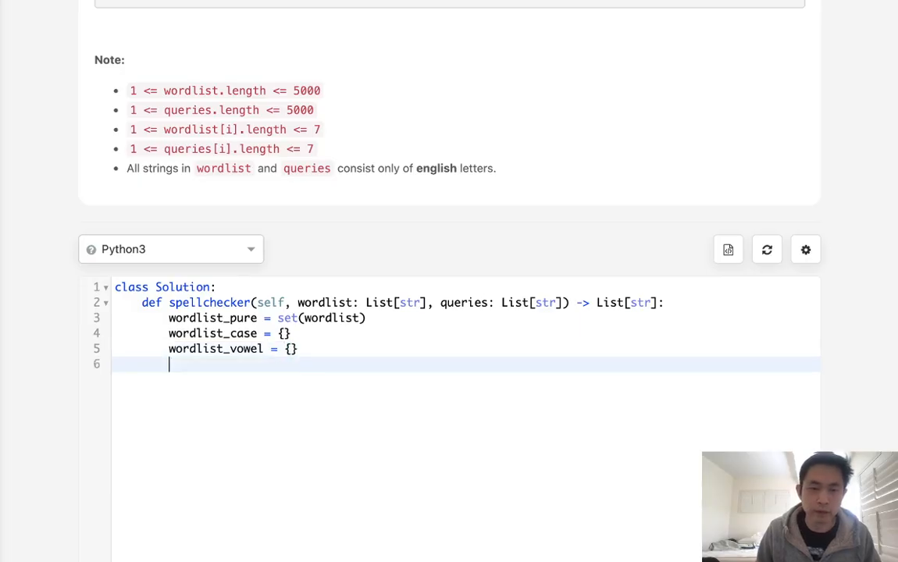
double_click(212, 333)
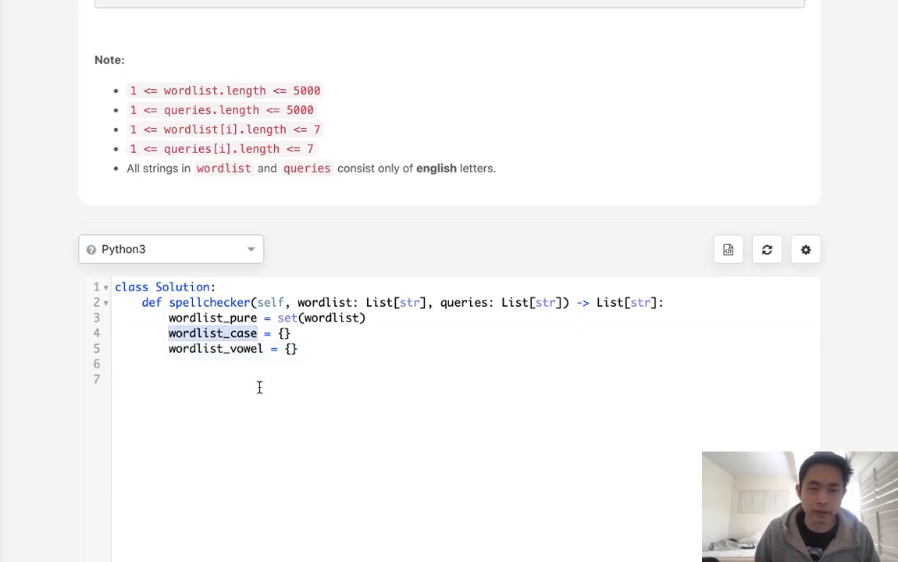
Loop over wordlist, setting wordlist_case[w.lower()] = w when that key is absent
text(for w i)
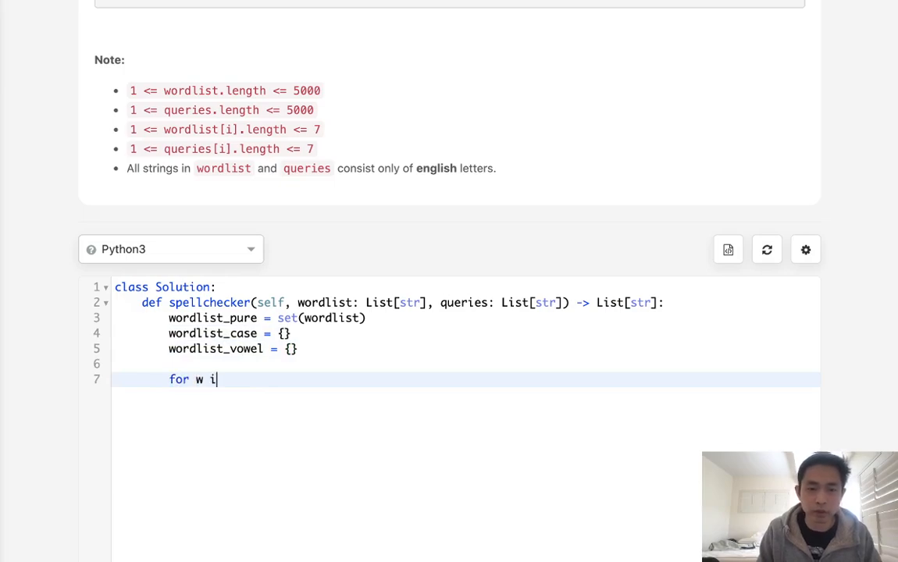
text(n wordlist:)
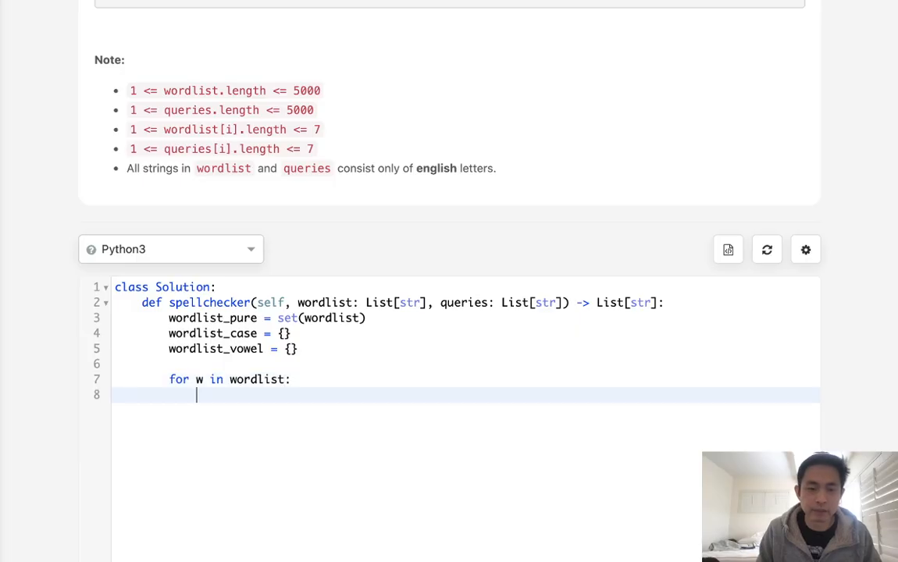
text(if)
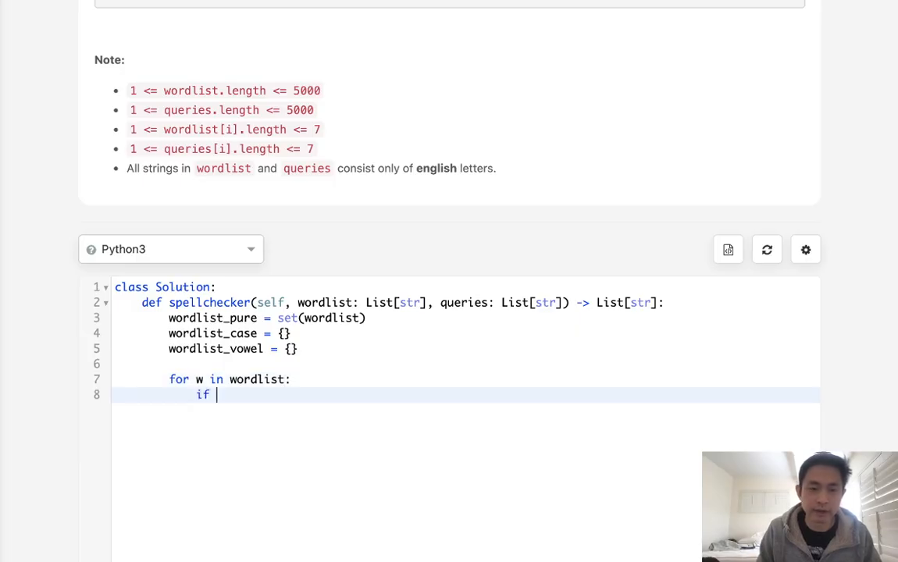
text(w.lower())
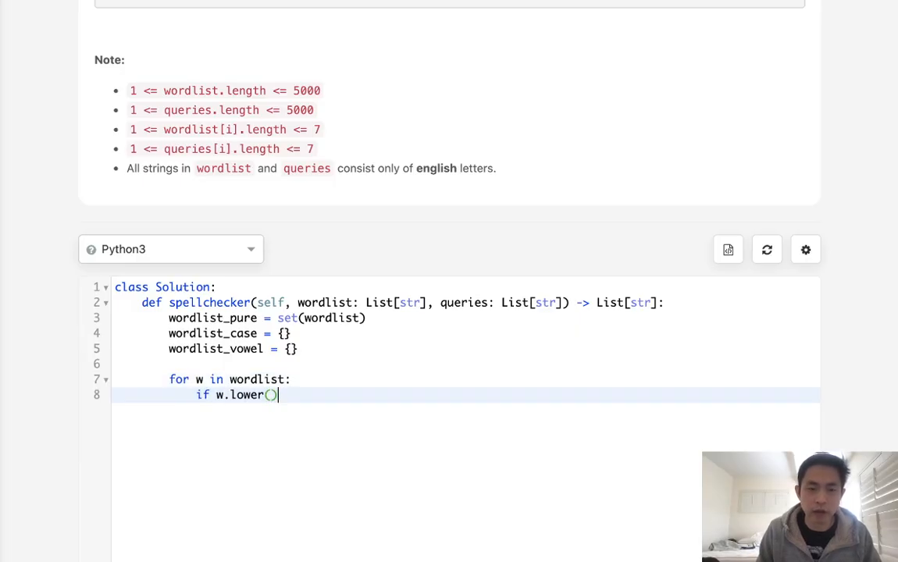
text(not i)
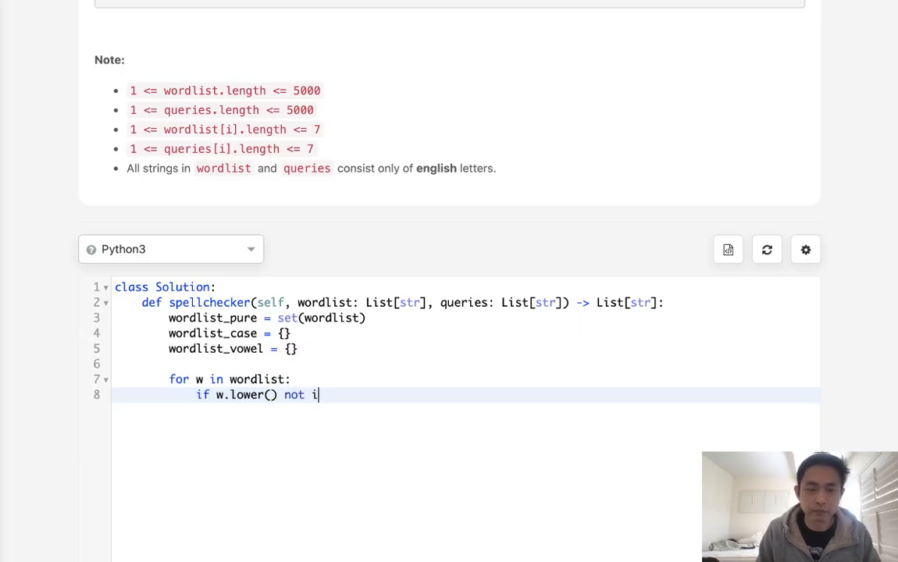
text(n wordlist_case)
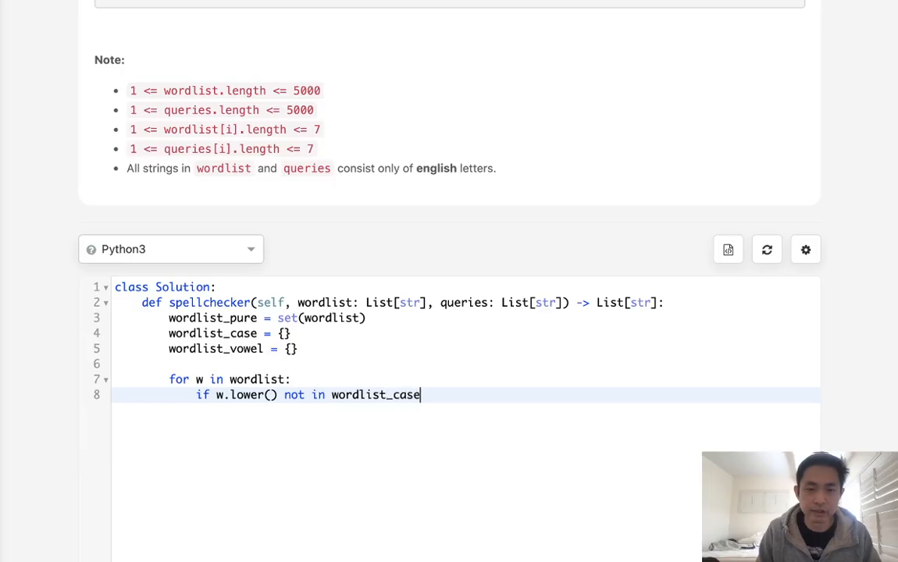
text(:)
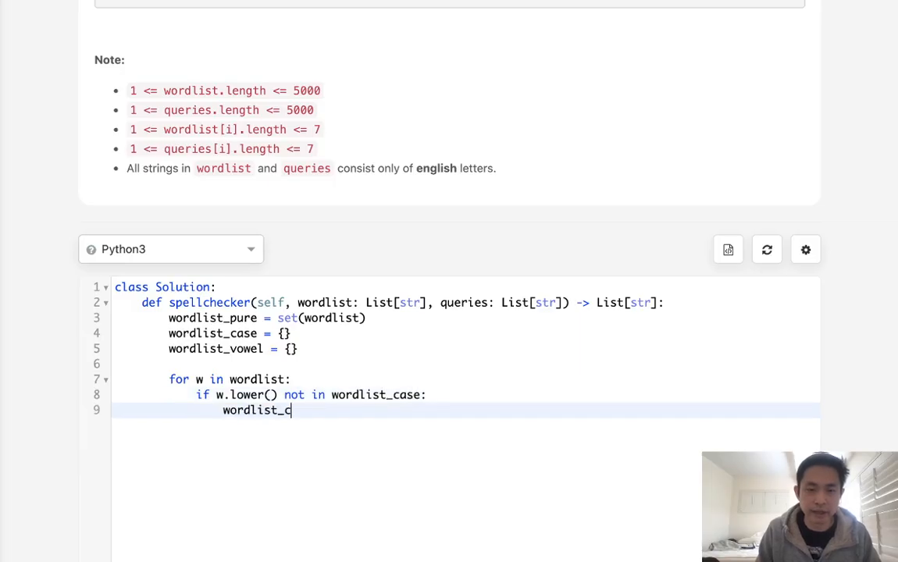
text(ase[w.l)
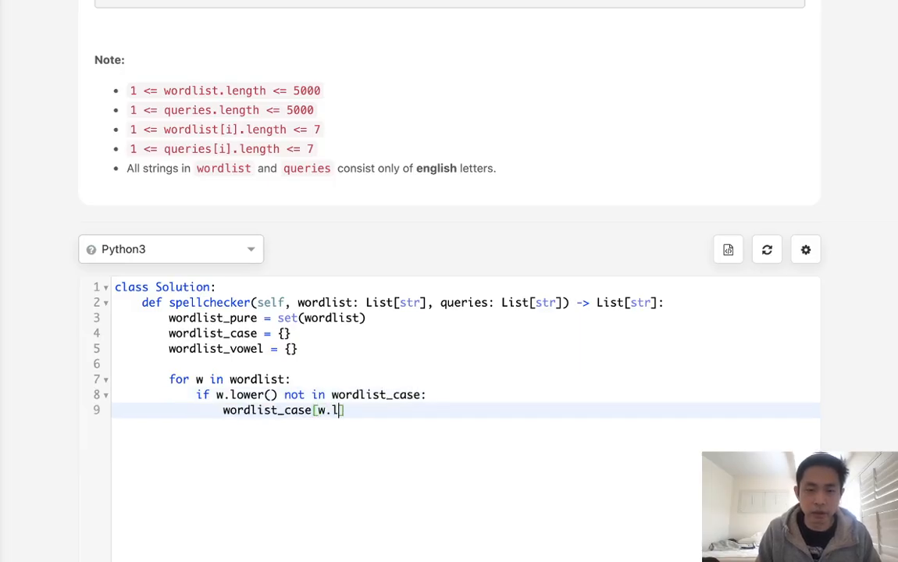
text(ower())
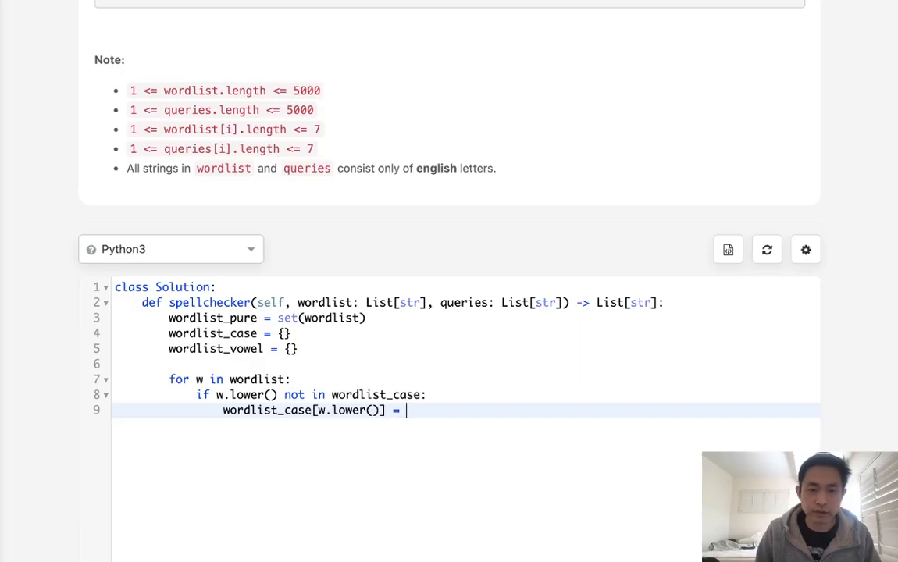
text(w)
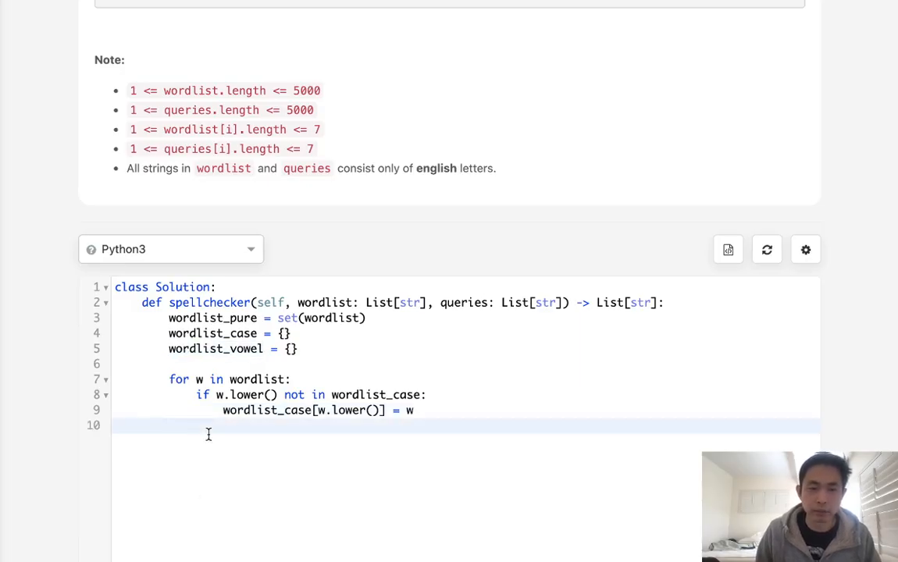
key(enter)
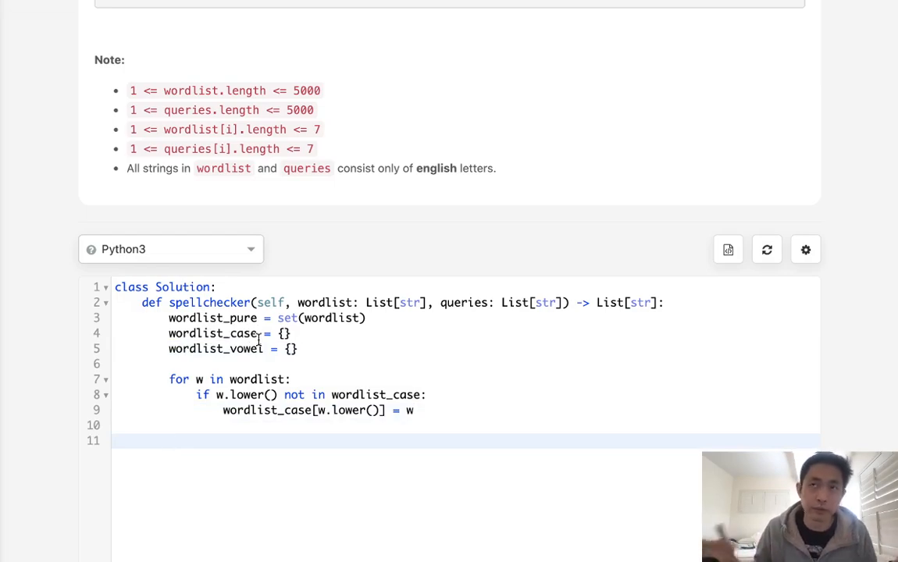
Define helper(word) with vowels = "aeiou"
text(d)
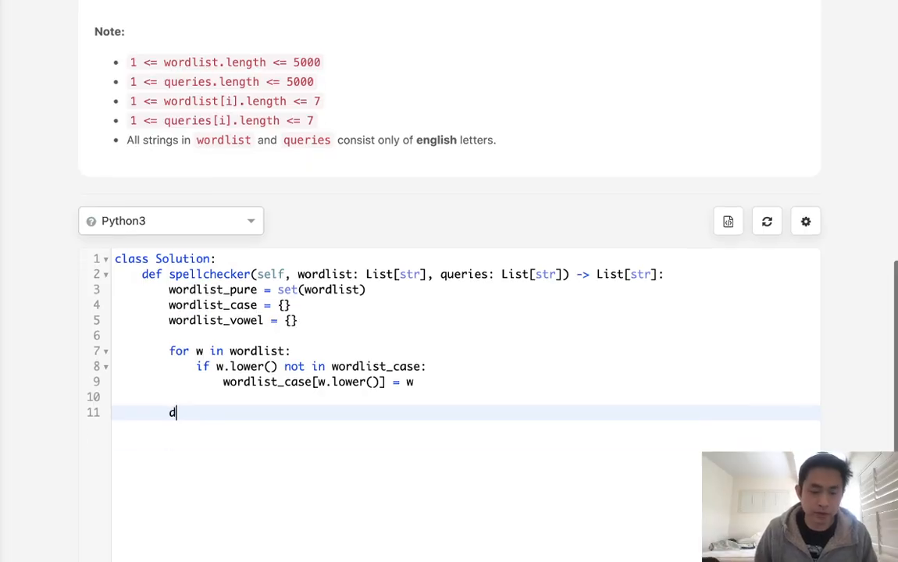
text(ef helper()
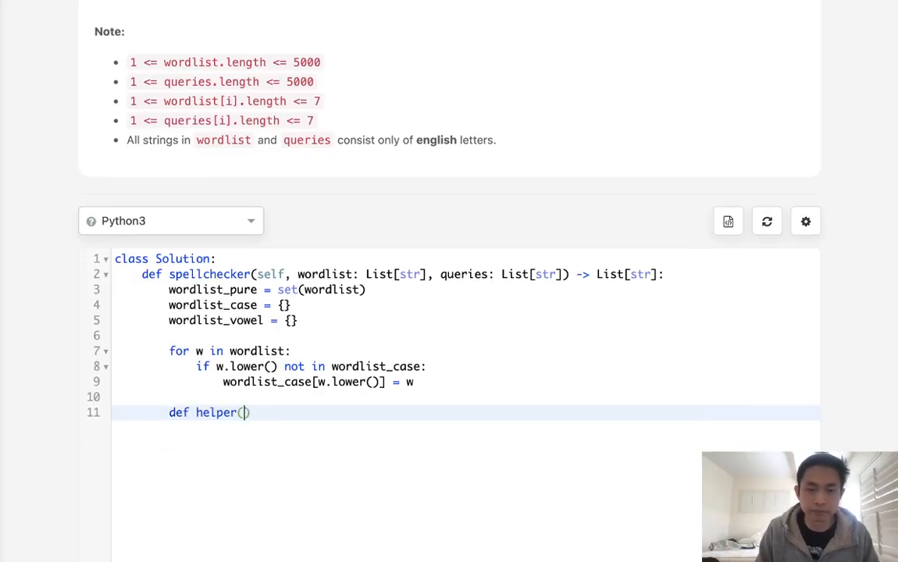
text(word):)
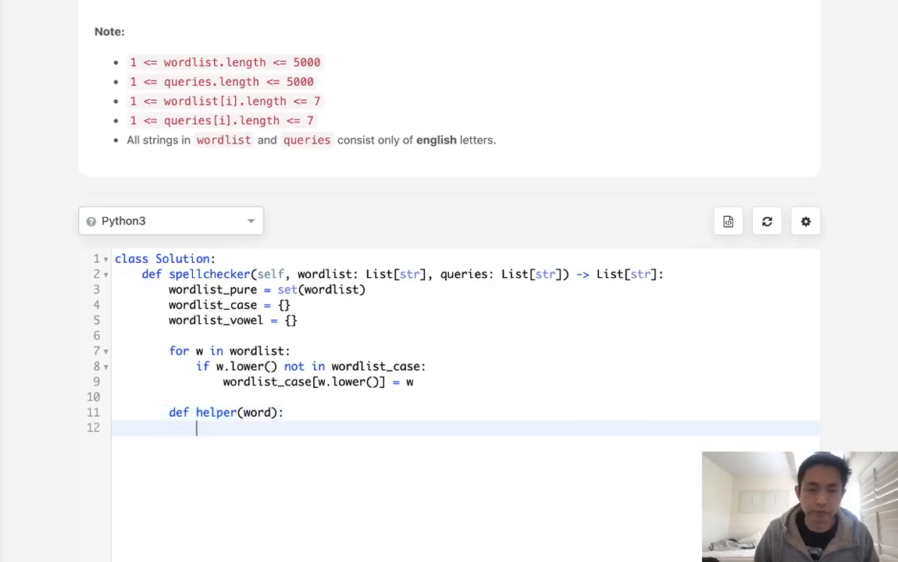
text(vowels)
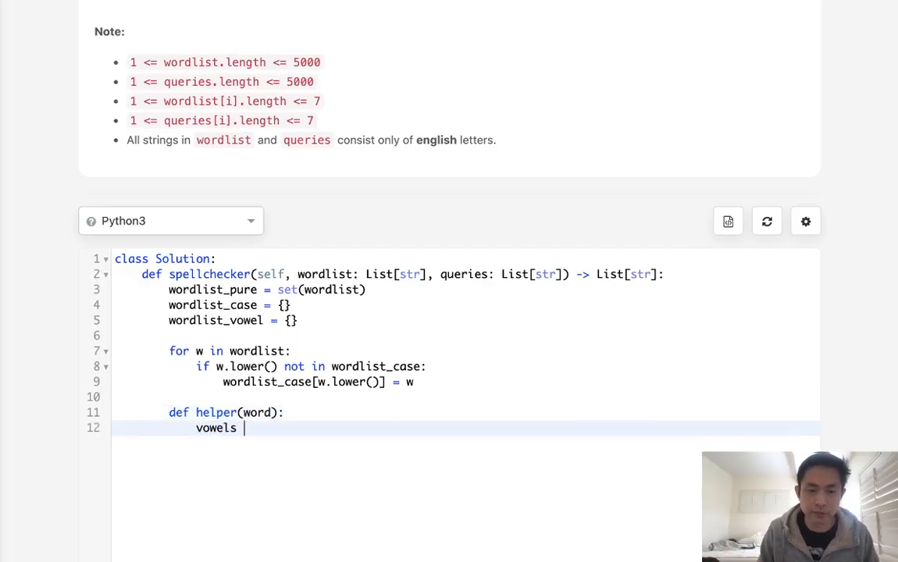
text(= "a")
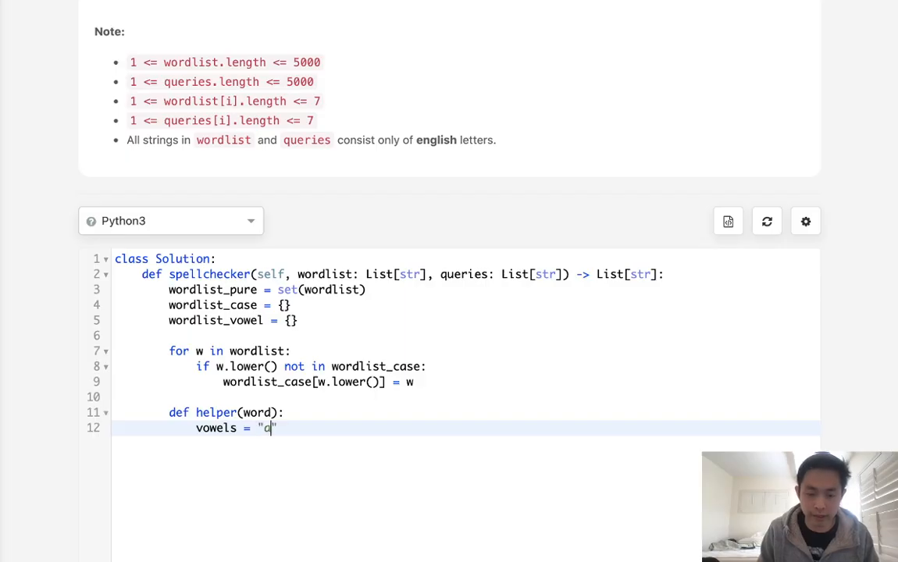
text(eiou)
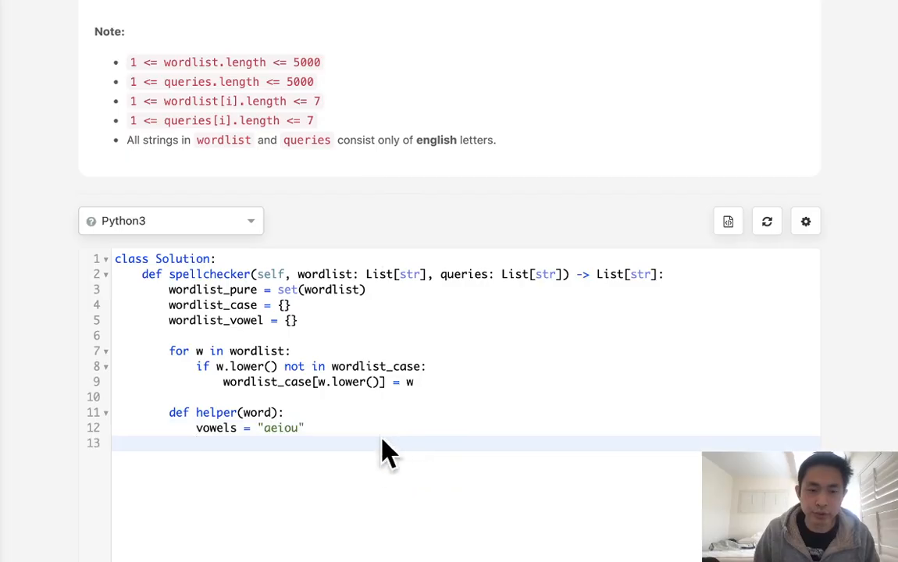
scroll(down, 3)
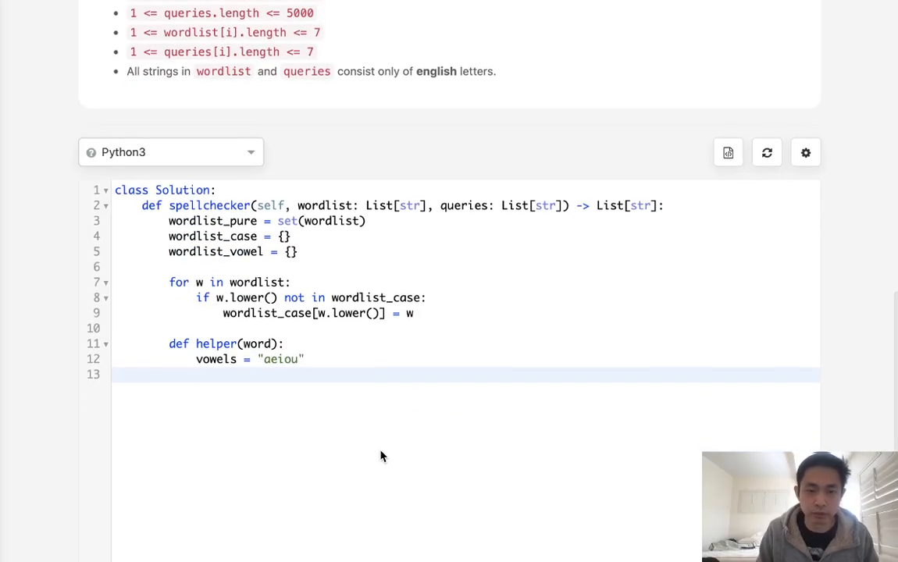
Loop over word.lower(), appending '*' or the letter to tmp, then return "".join(tmp)
text(for w in w)
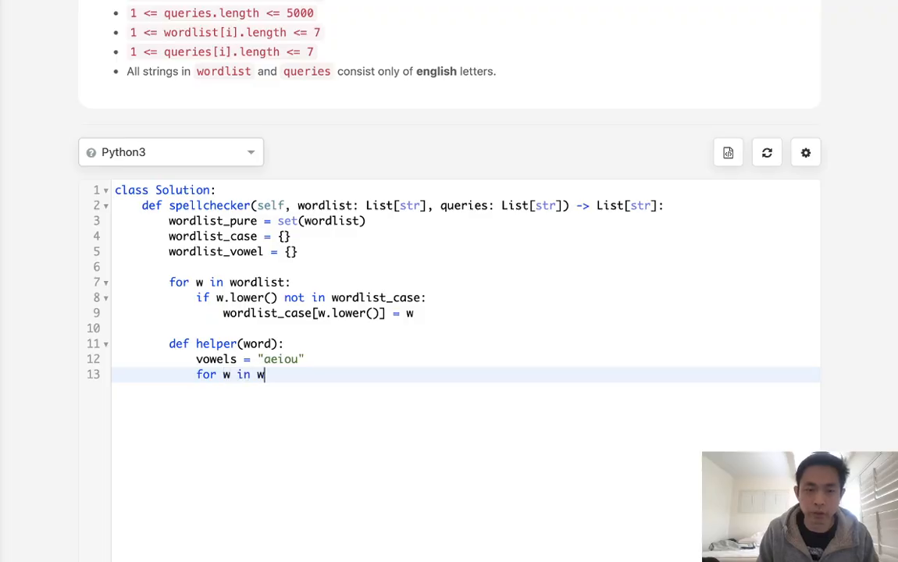
text(ord.low)
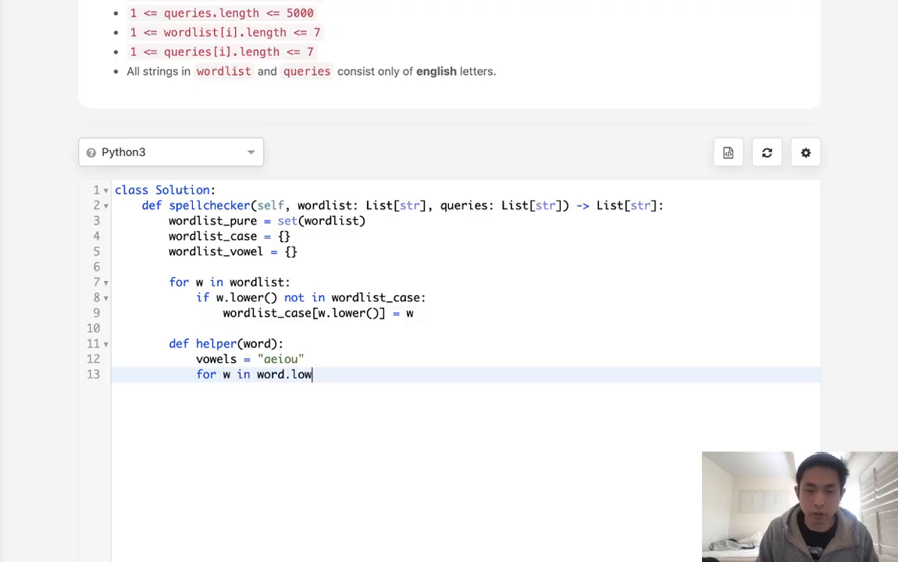
text(er():)
text(if c)
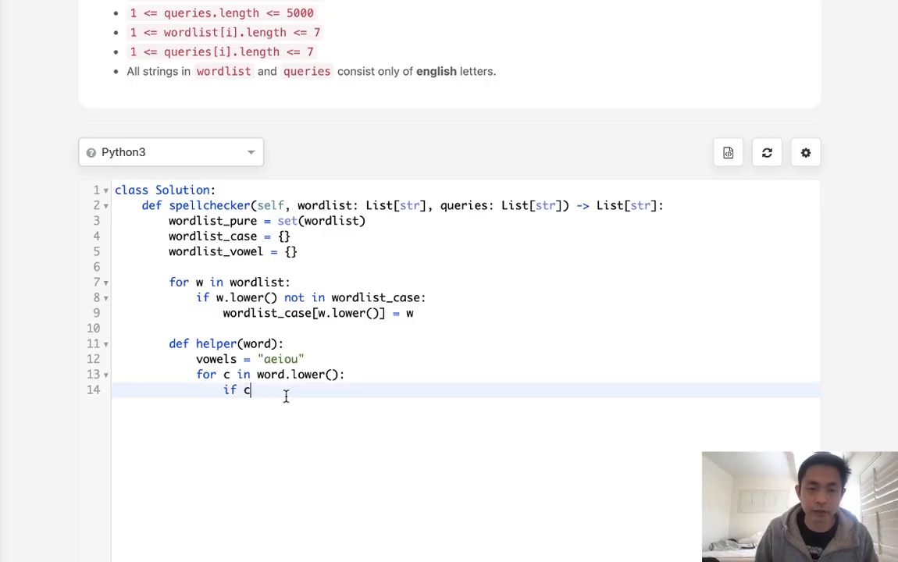
text(in vwoe)
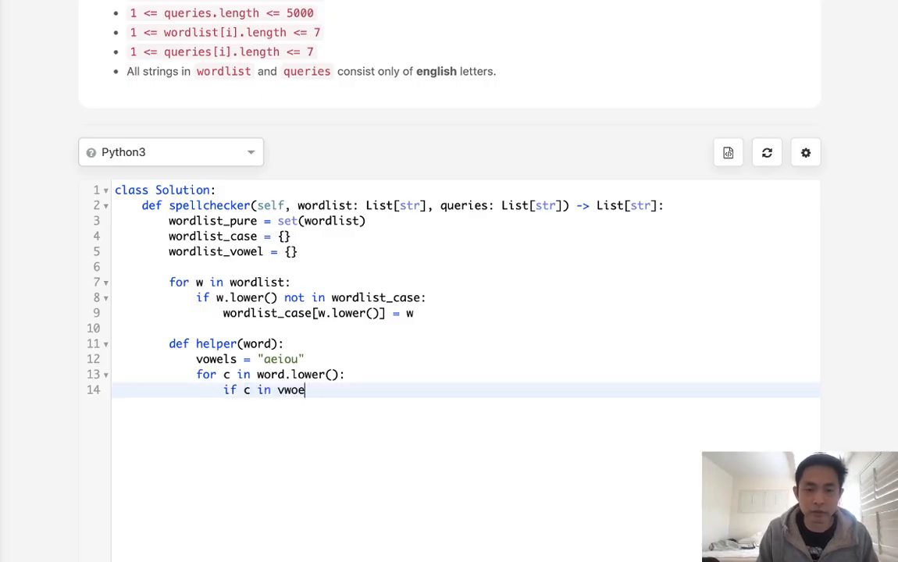
key(BackSpace)
text(owels)
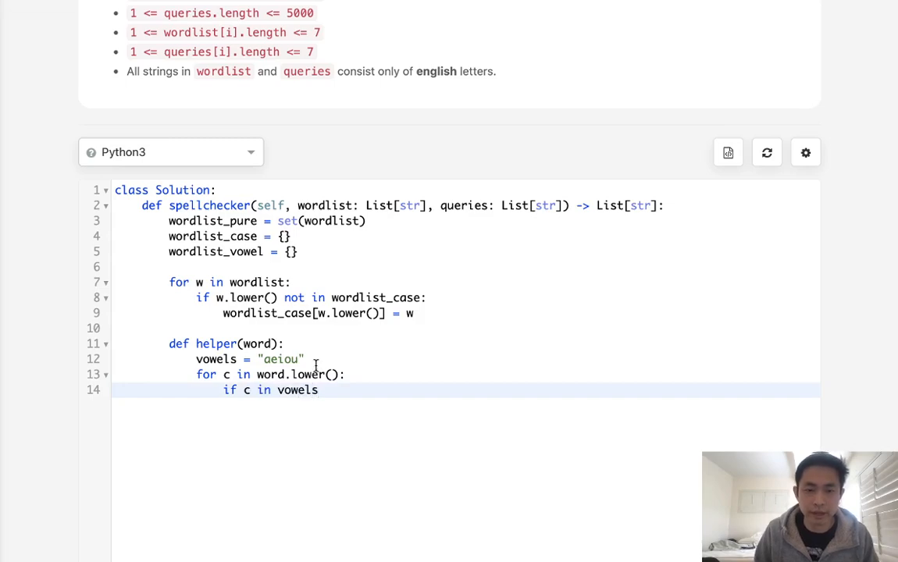
text(tmp = p)
text(tmp.appe)
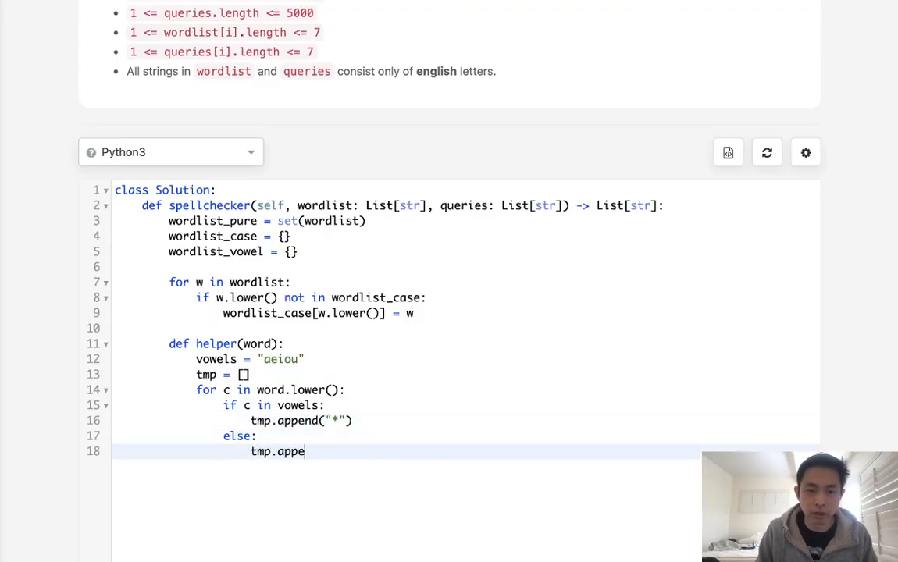
text(nd(c))
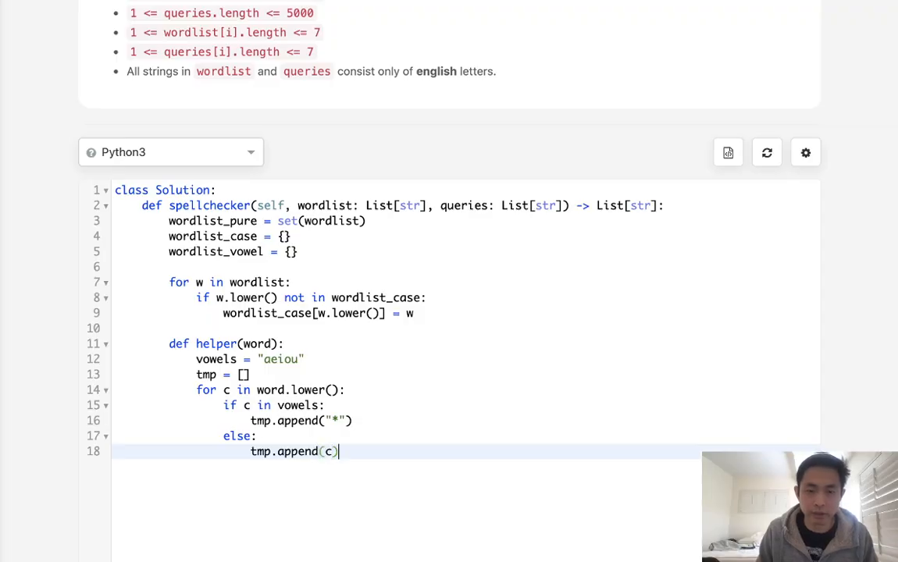
text(return)
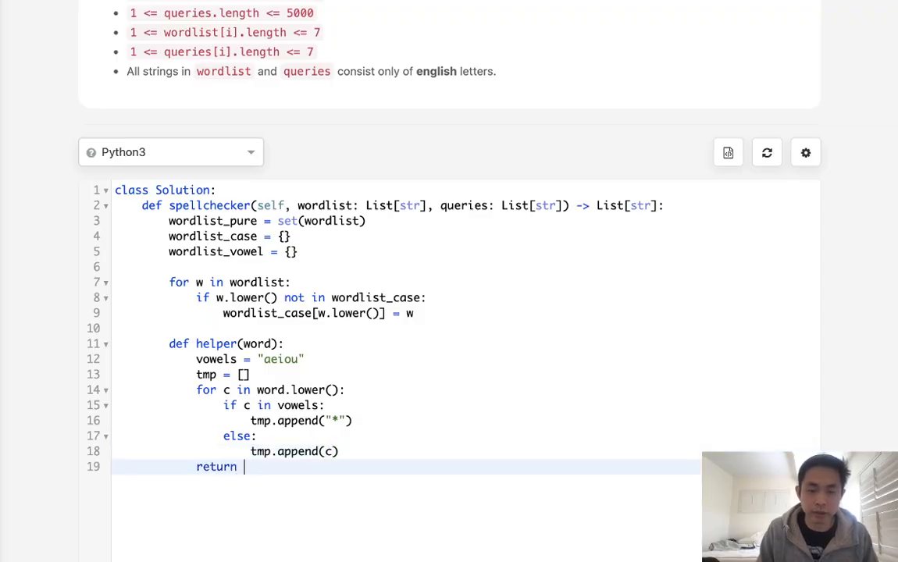
text("".join())
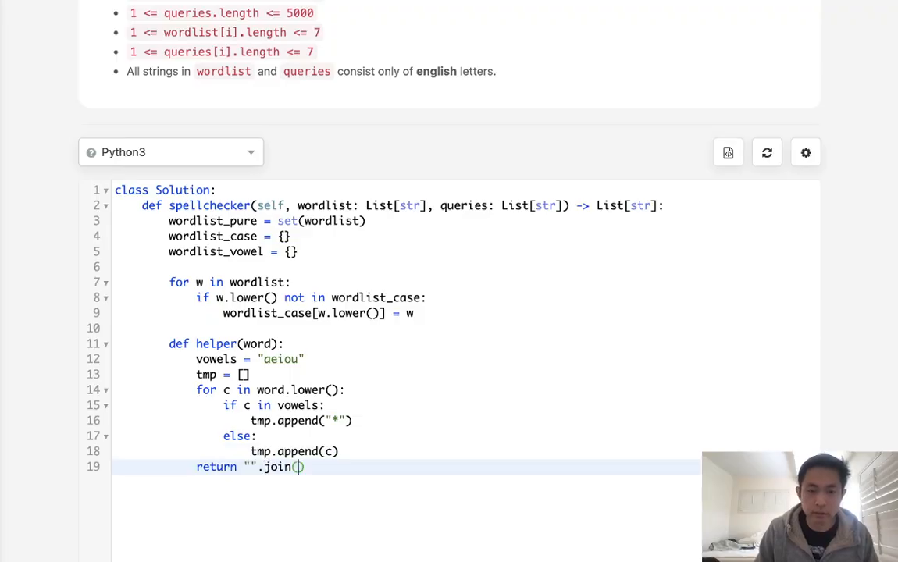
text(tmp)
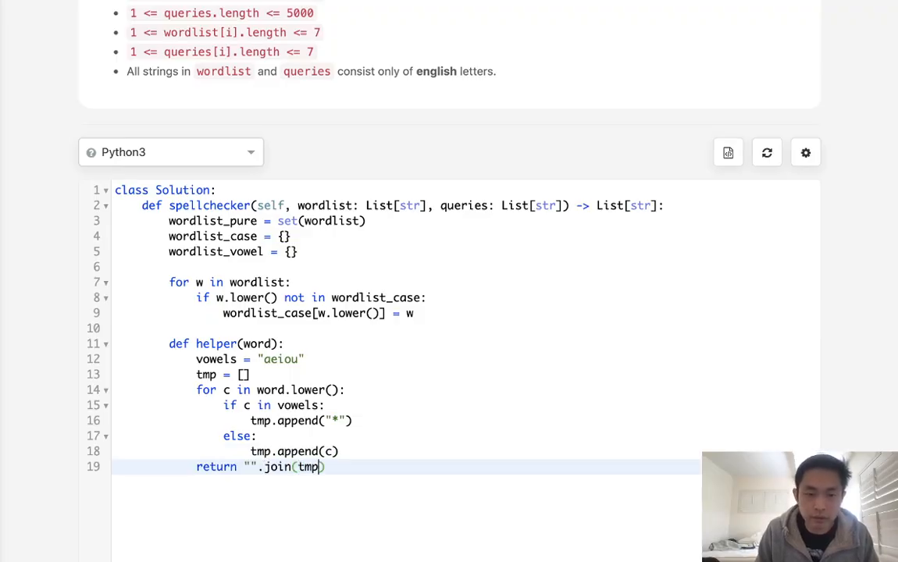
key(Enter)
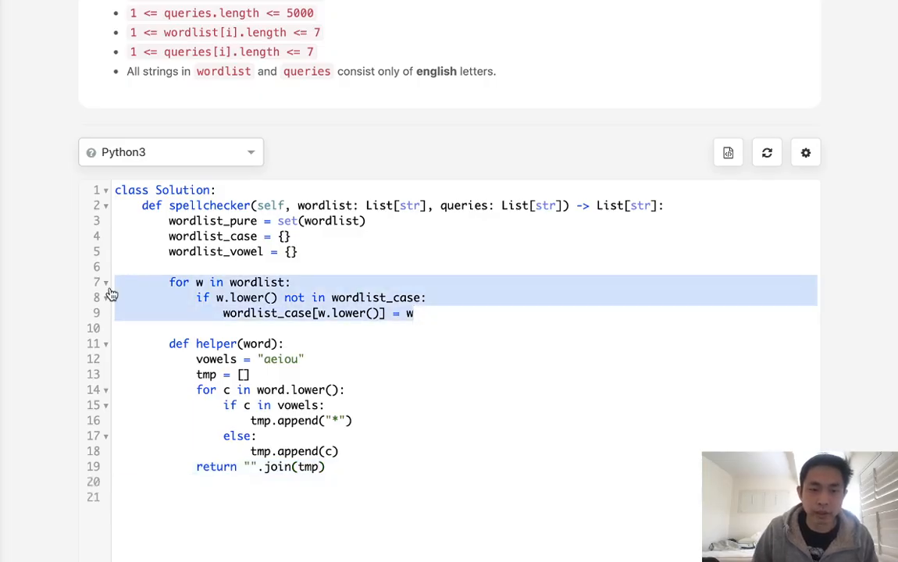
Paste the copied loop below the helper and change its key to helper(w)
click(148, 483)
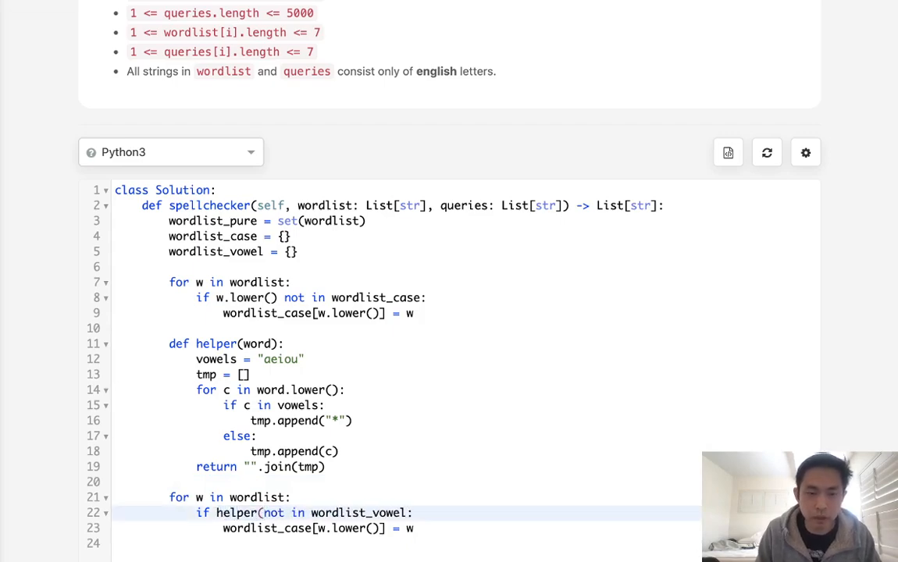
text(w))
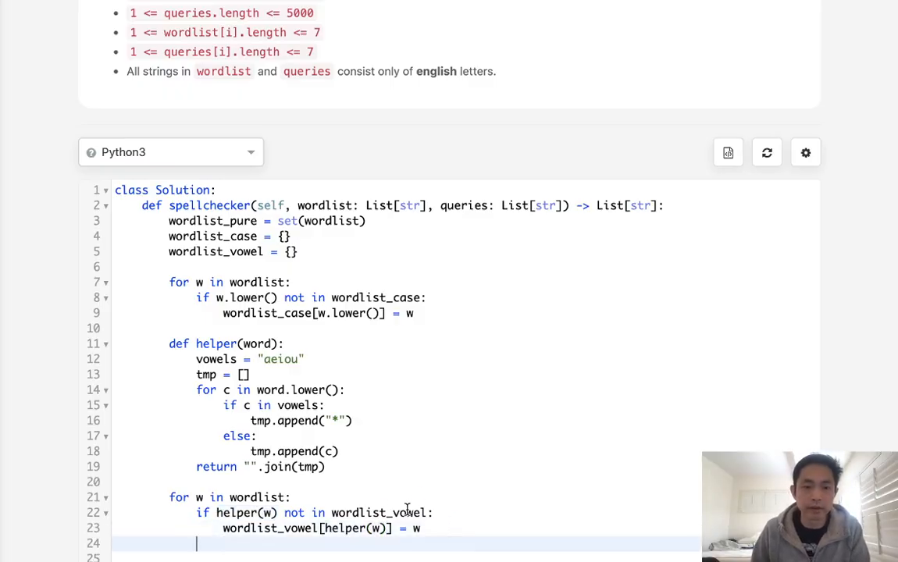
Add output = [] and for q in queries:, removing the stray 'p'
scroll(down, 3)
text(for q in qu)
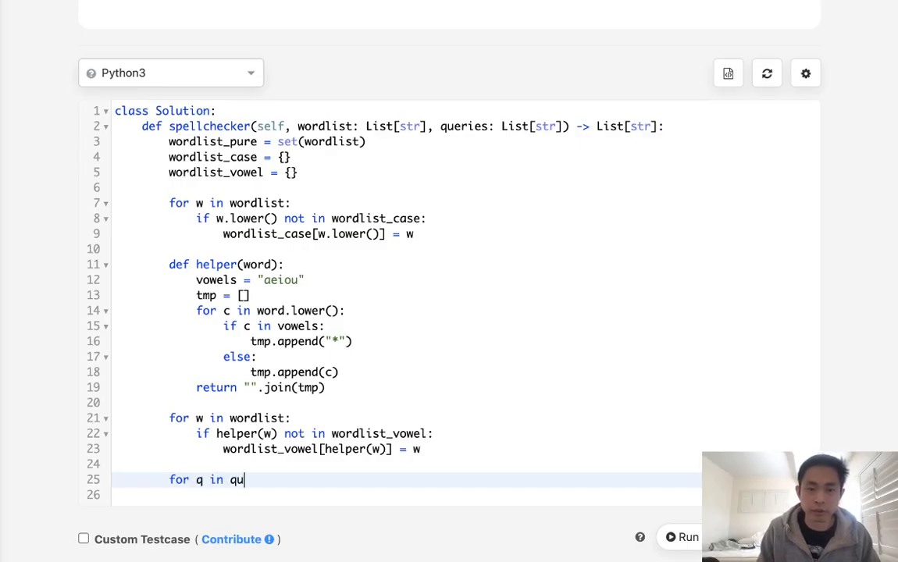
text(eries:)
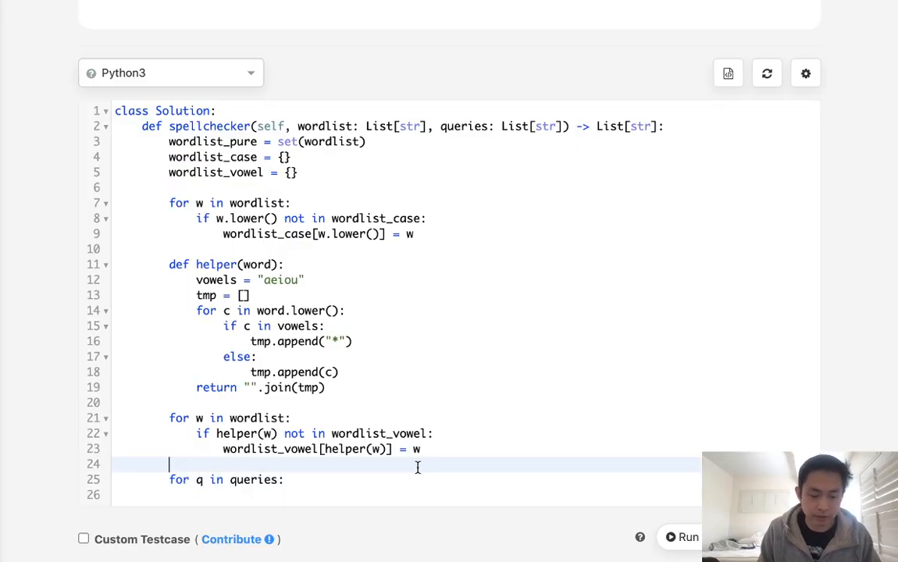
text(output = p[])
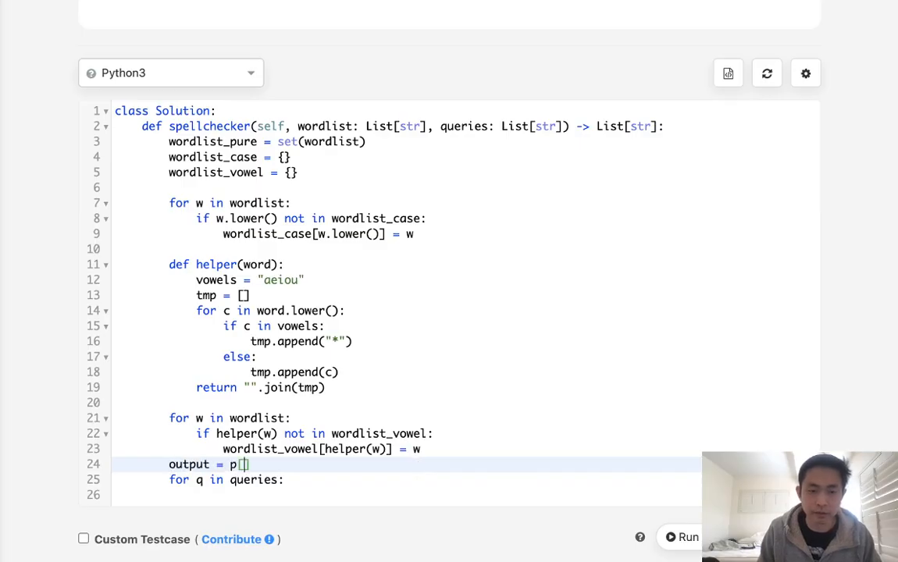
key(Backspace)
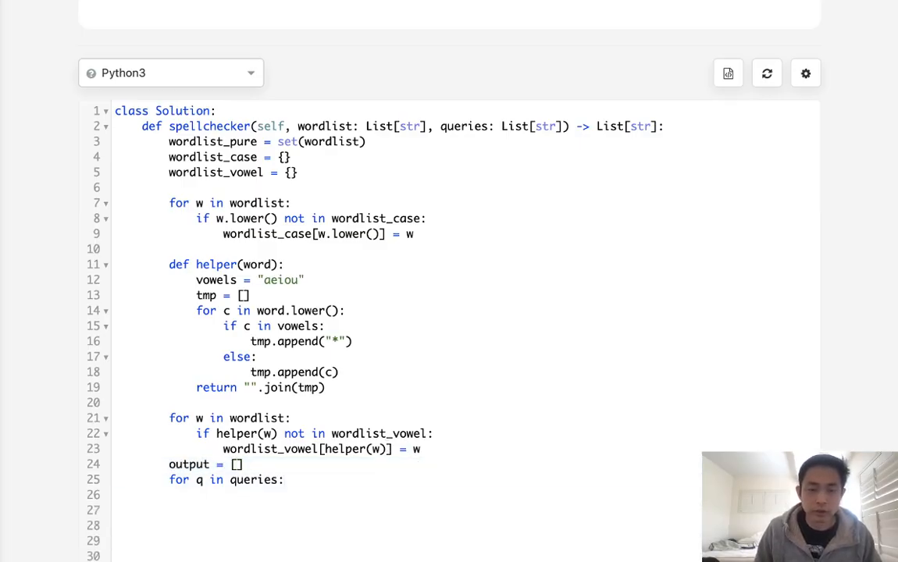
Add the comments #match, #case, #vowels and #nothing inside the query loop
text(#)
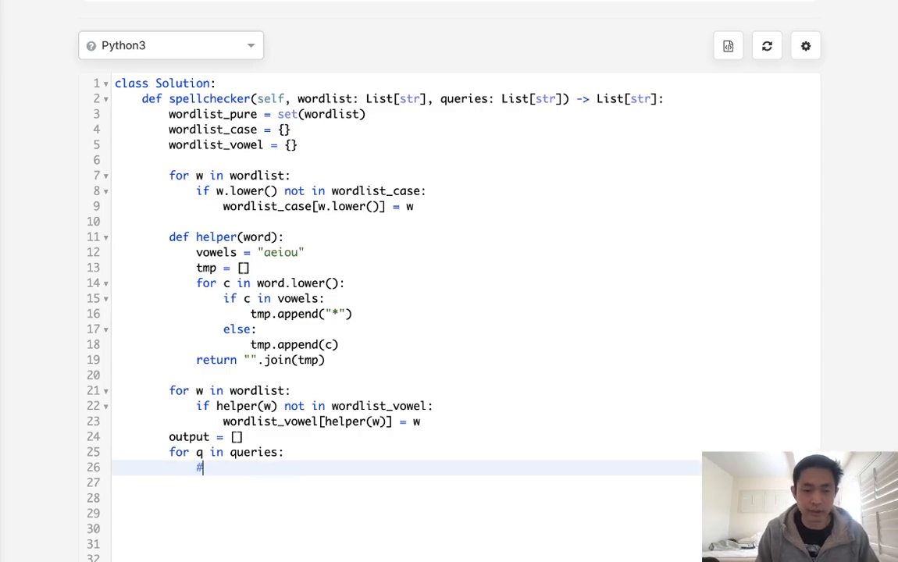
text(match)
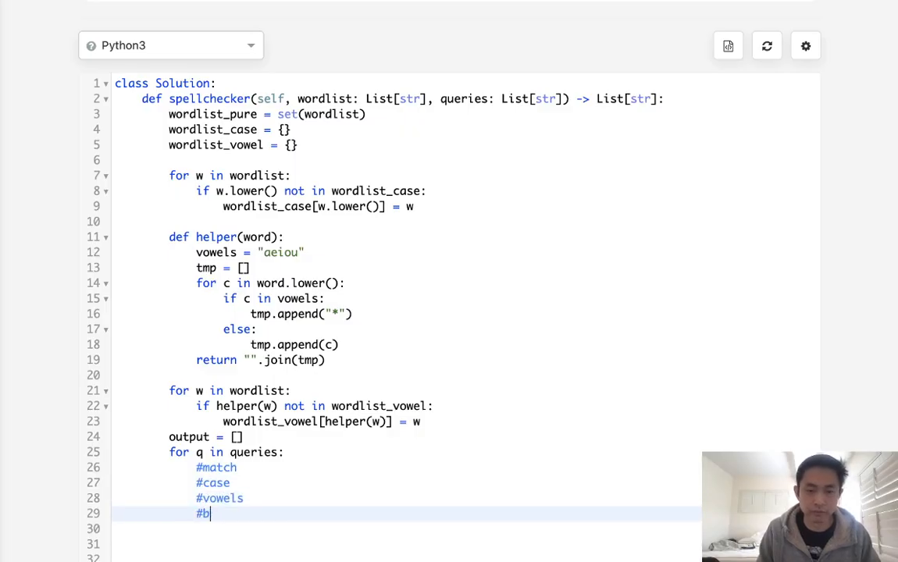
text(othing)
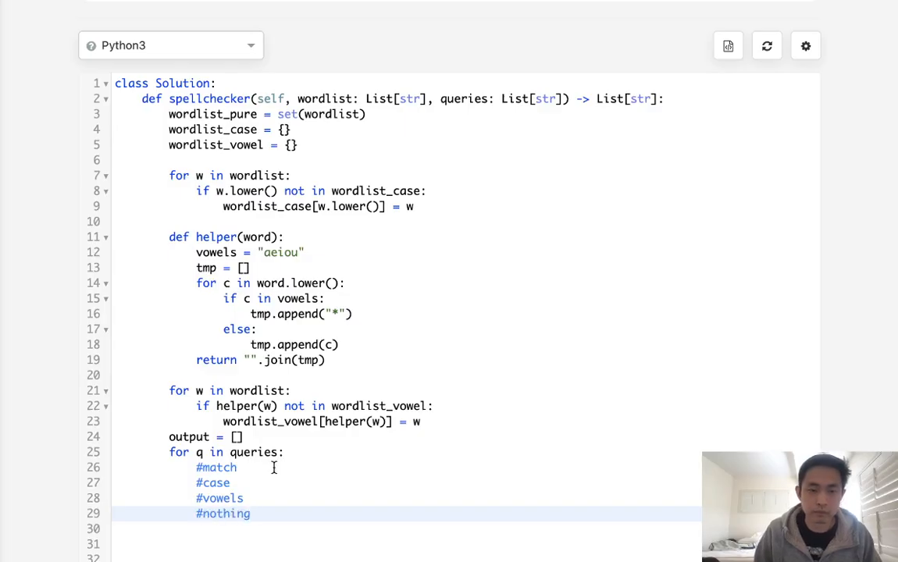
Append q to output when it is in wordlist_pure
key(Enter)
text(if q in w)
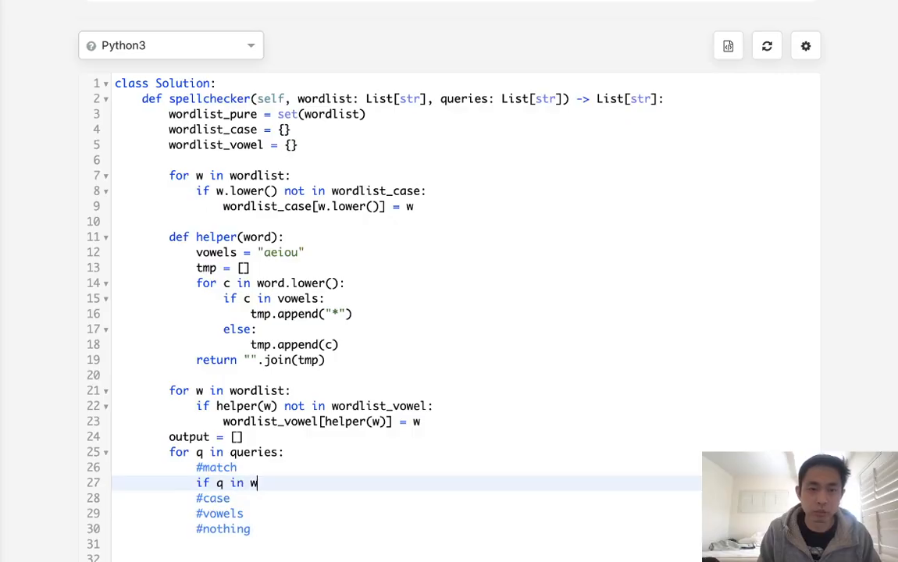
text(ordlistpure:)
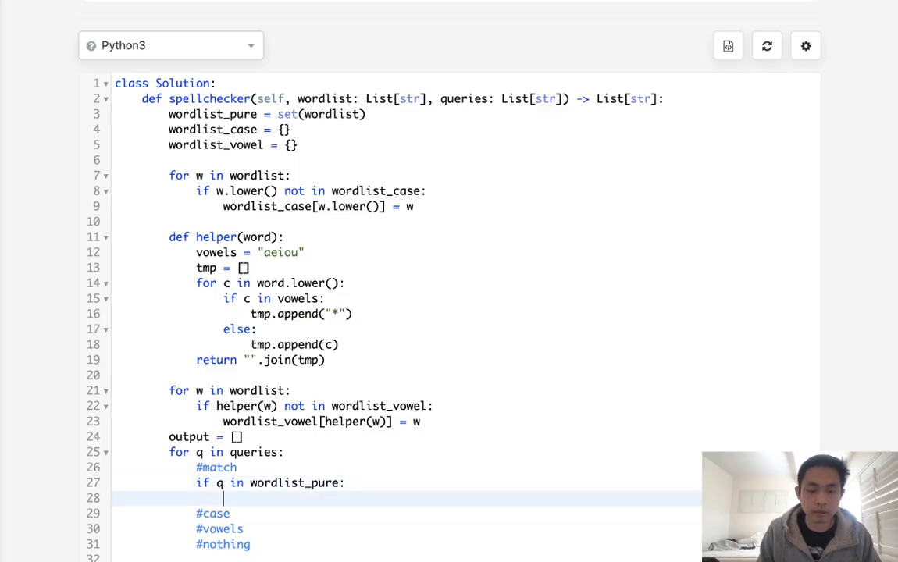
text(output.append(q)
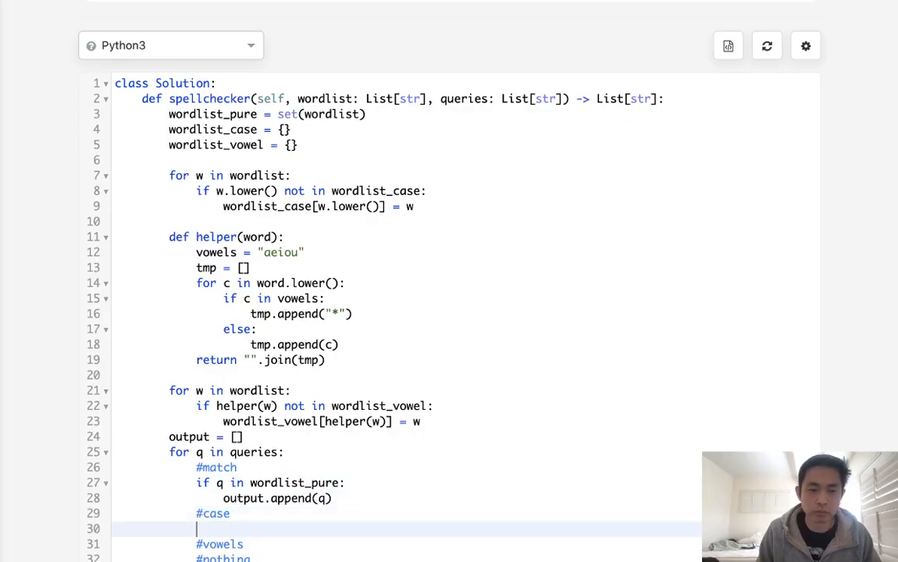
Add elif q.lower() in wordlist_case appending wordlist_case[q.lower()] to output
text(elif)
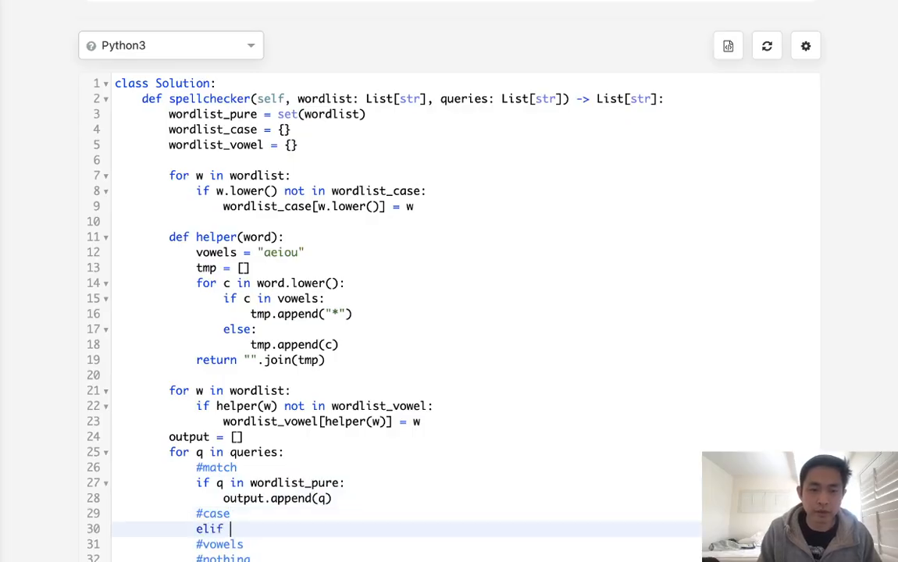
text(q.lower()
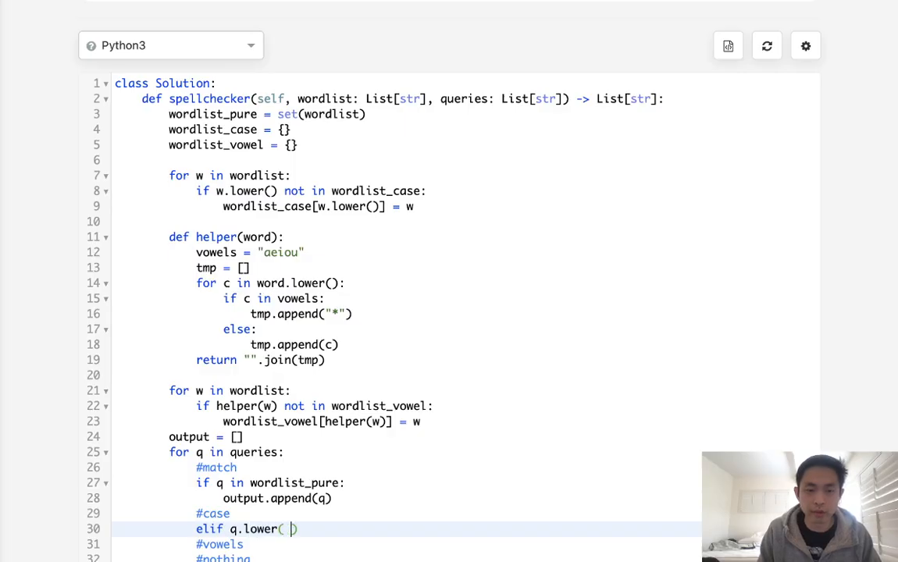
text() in wordlist_case:)
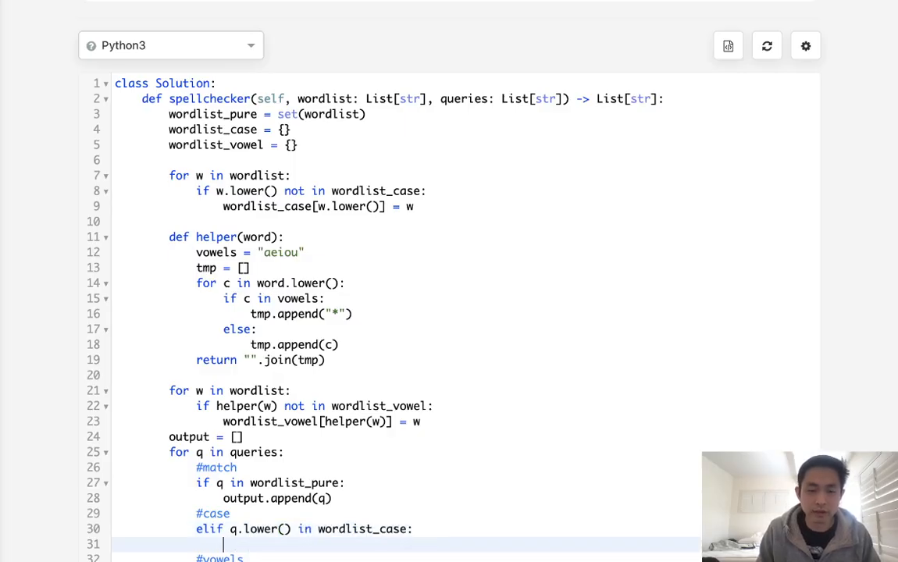
text(output.appe)
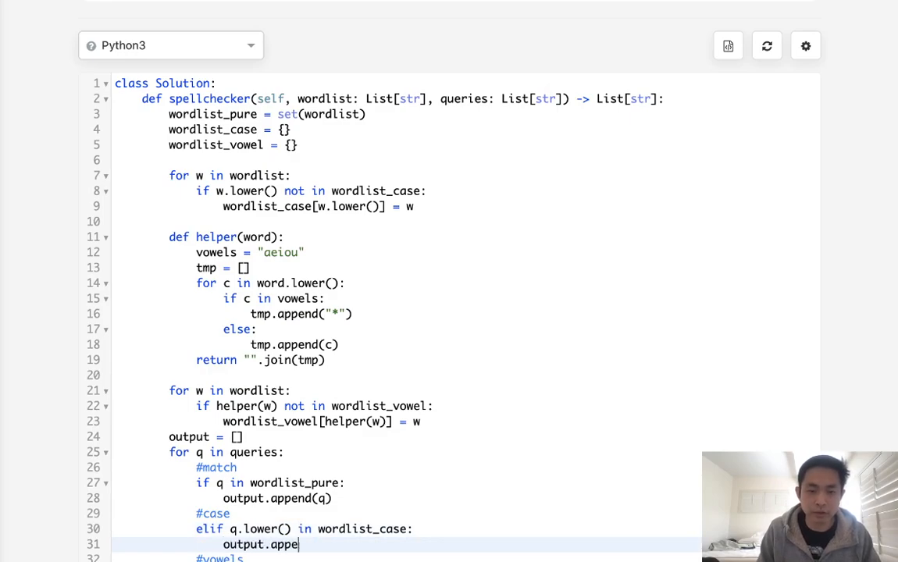
text(nd()
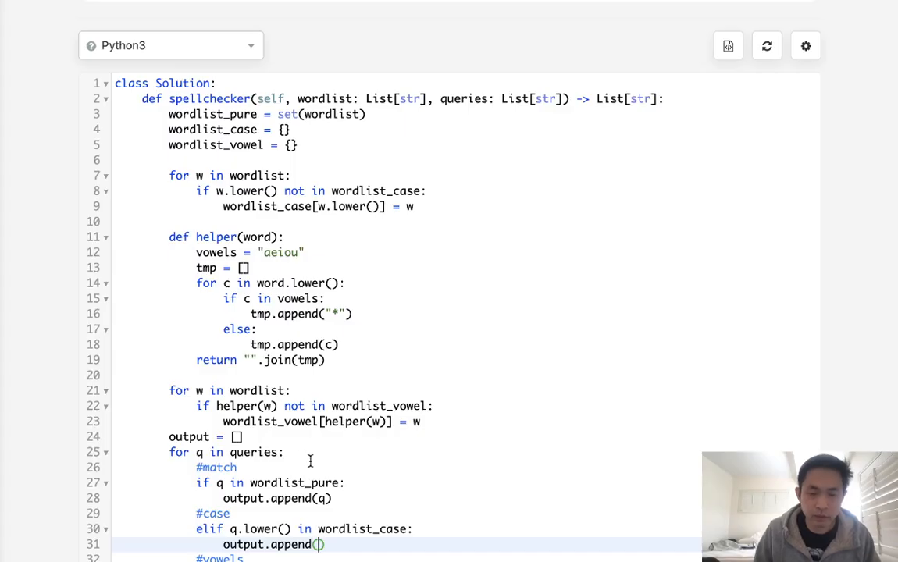
text(wordllist_case[])
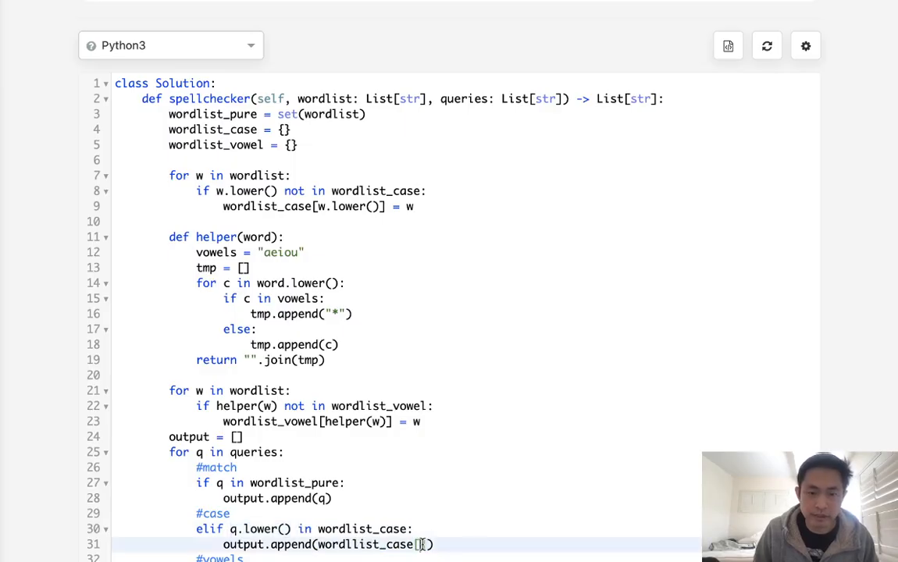
text(q.lower())
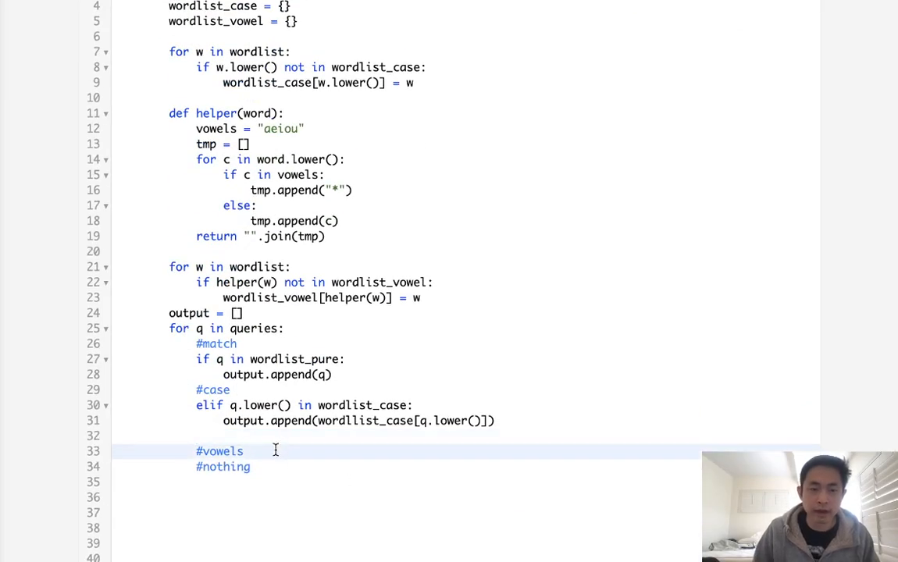
Add elif helper(q) in wordlist_vowel appending wordlist_vowel[helper(q)], fix the typo, start else
text(elif v)
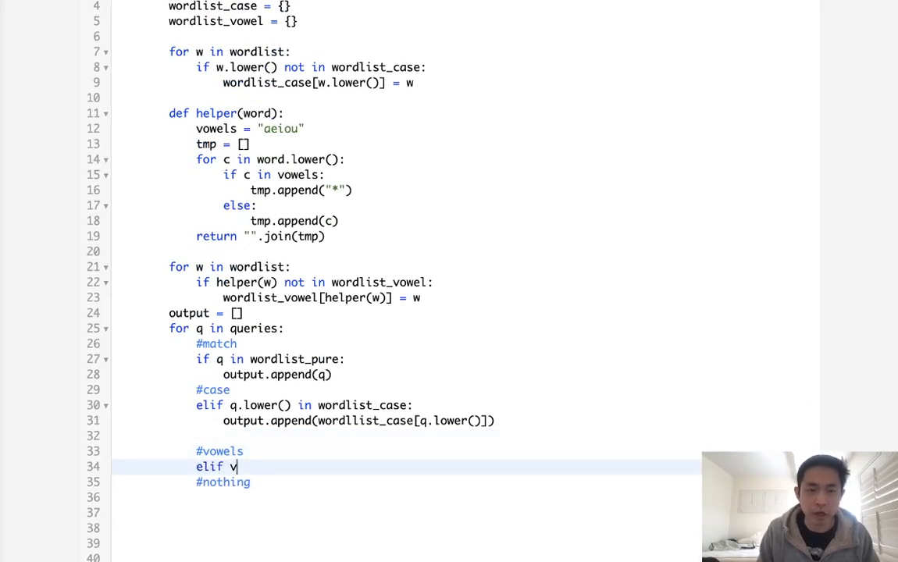
text(elper())
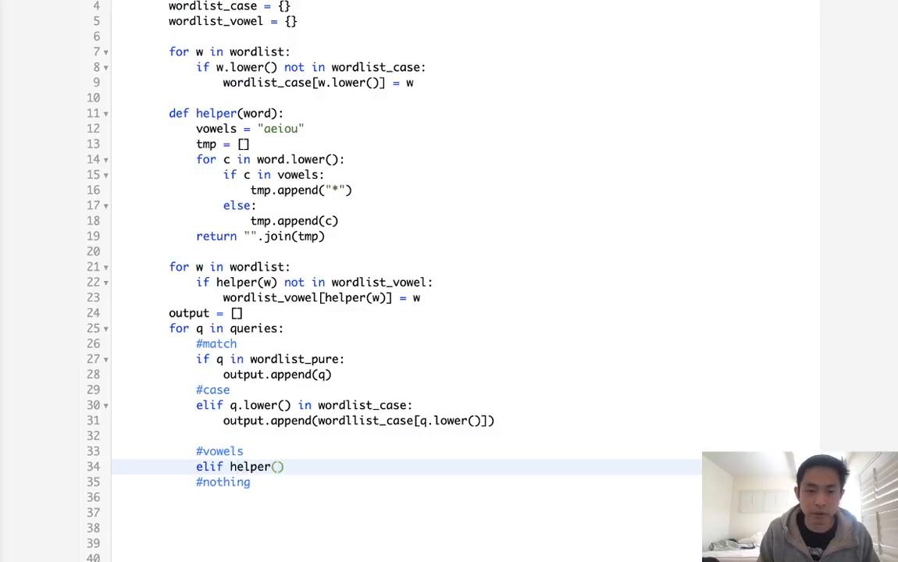
text(q)
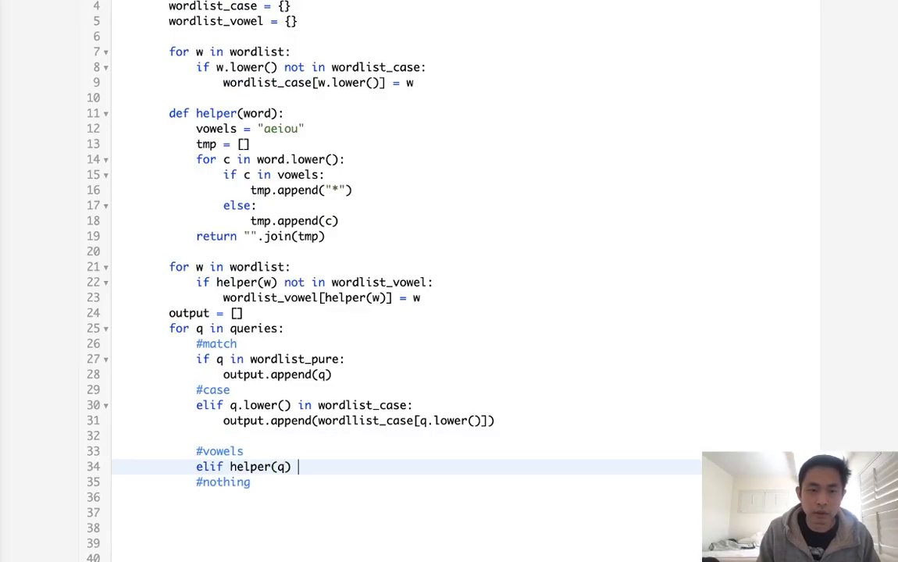
text(in wo)
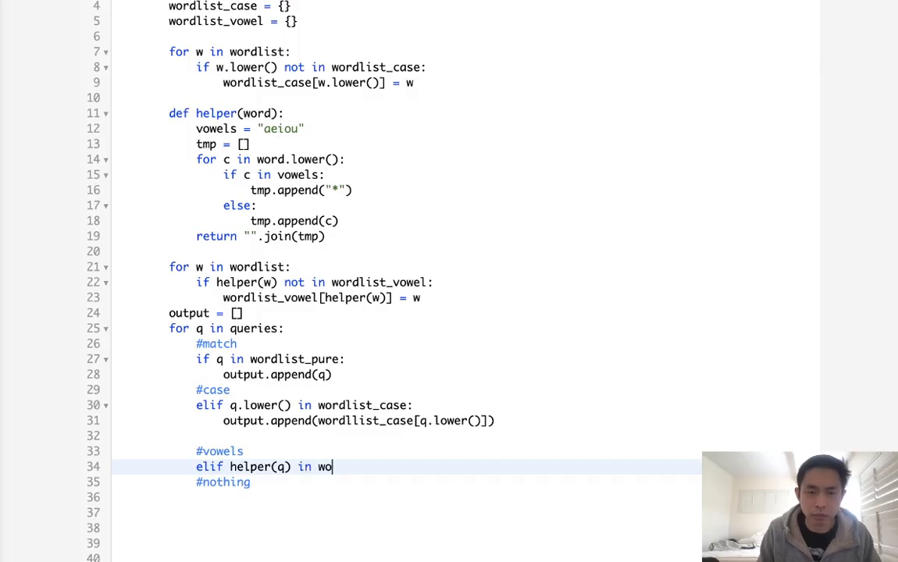
text(rdlist_vowel:)
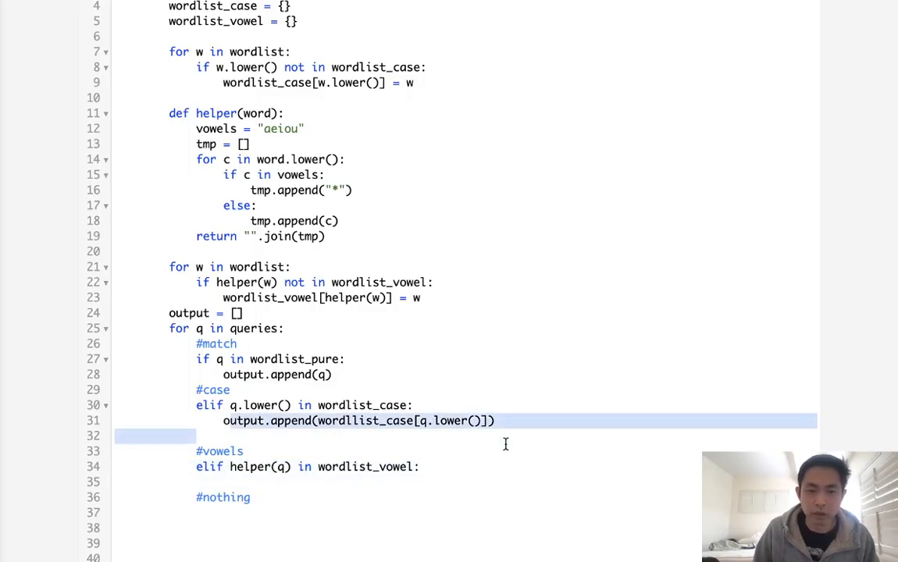
click(225, 421)
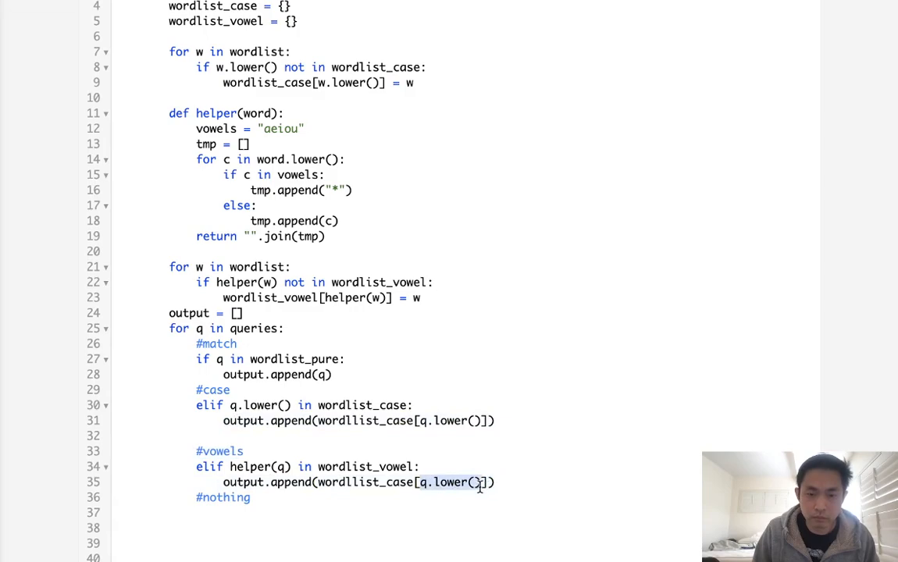
text(helper())
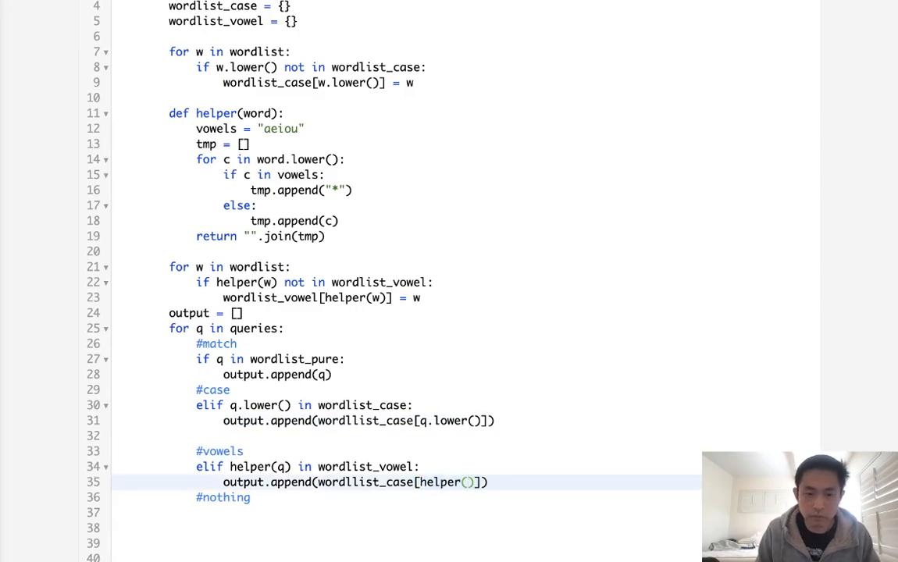
text(q)
click(407, 513)
text(else:)
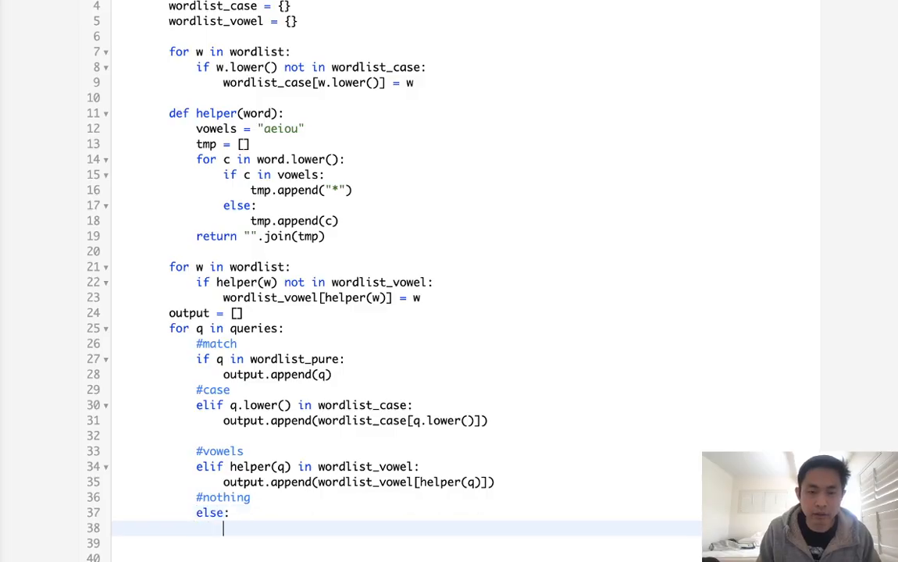
Append "" in the else branch, delete the section comments, and return output
text(output.append)
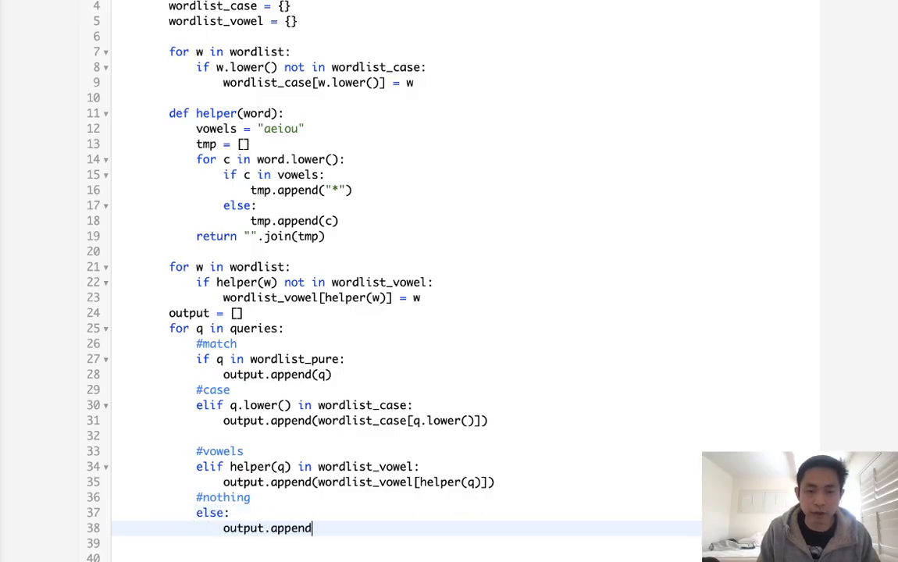
text((""))
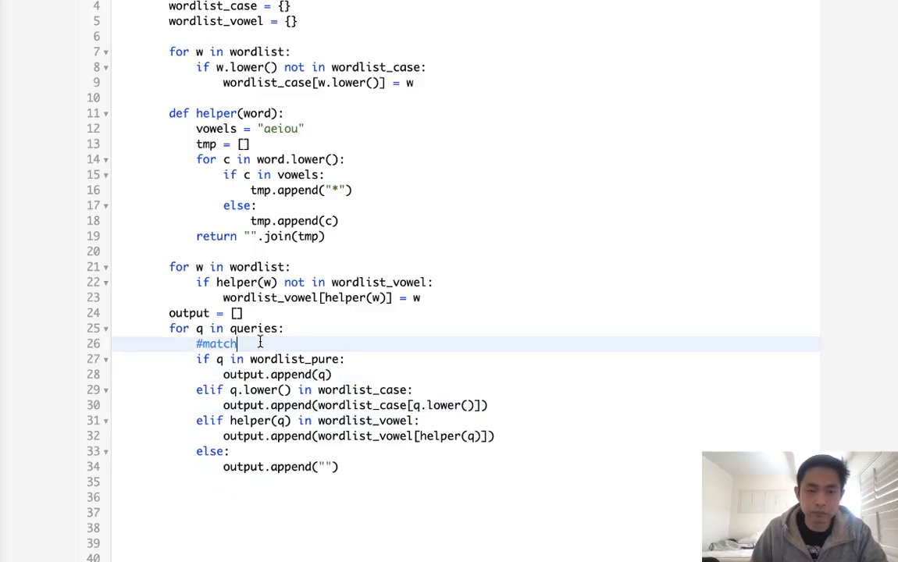
key(Backspace)
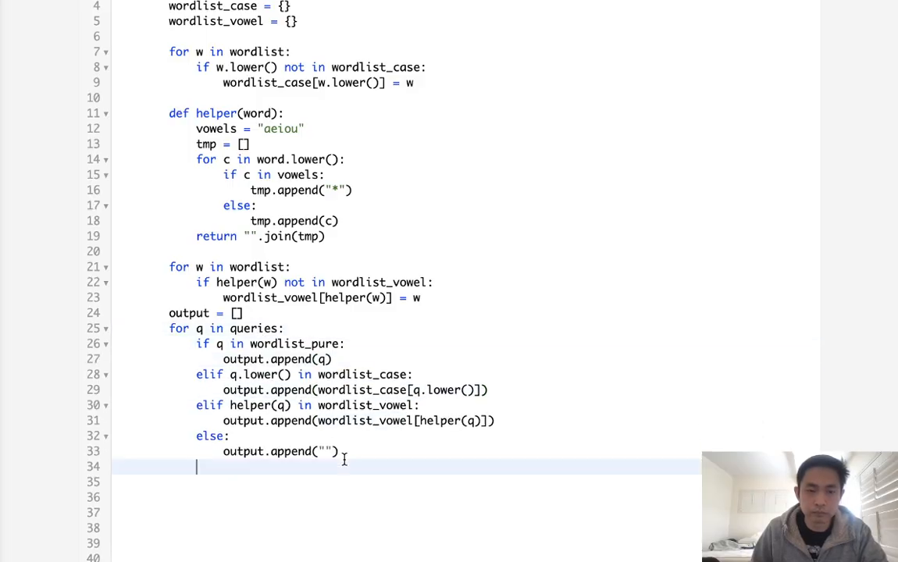
text(retur)
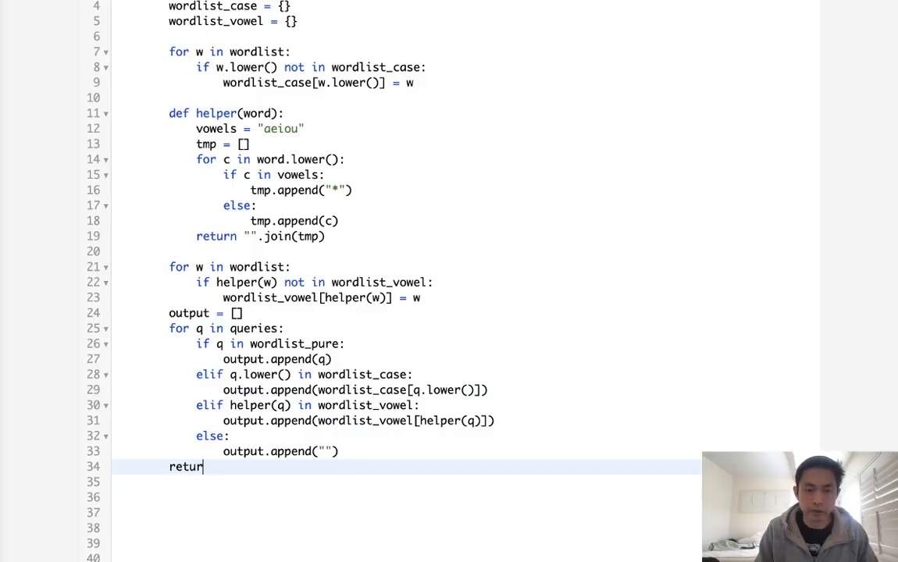
text(output)
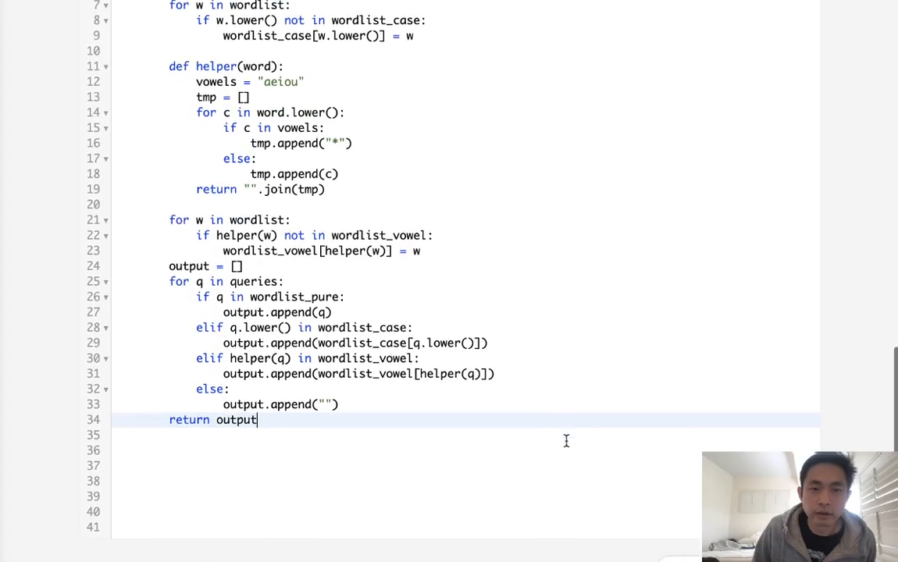
scroll(down, 3)
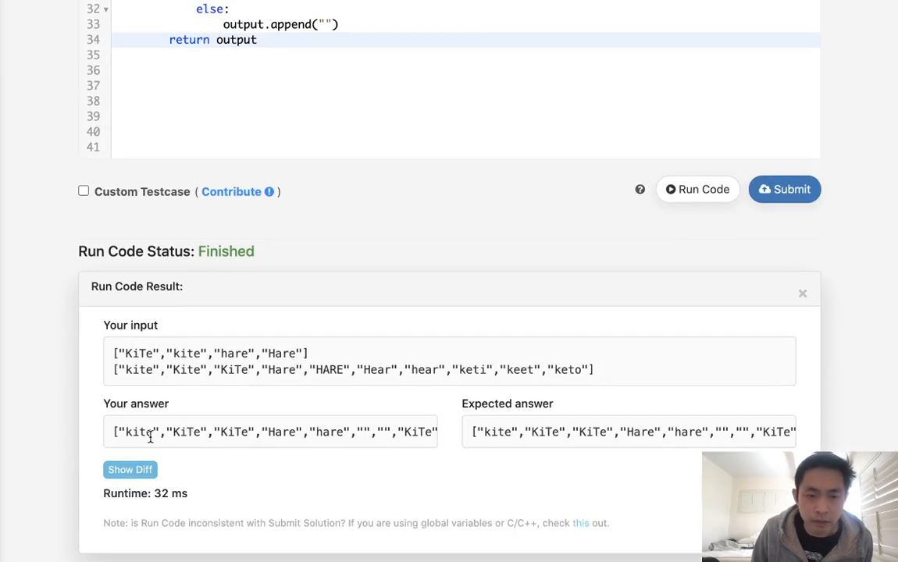
mouse_move(311, 445)
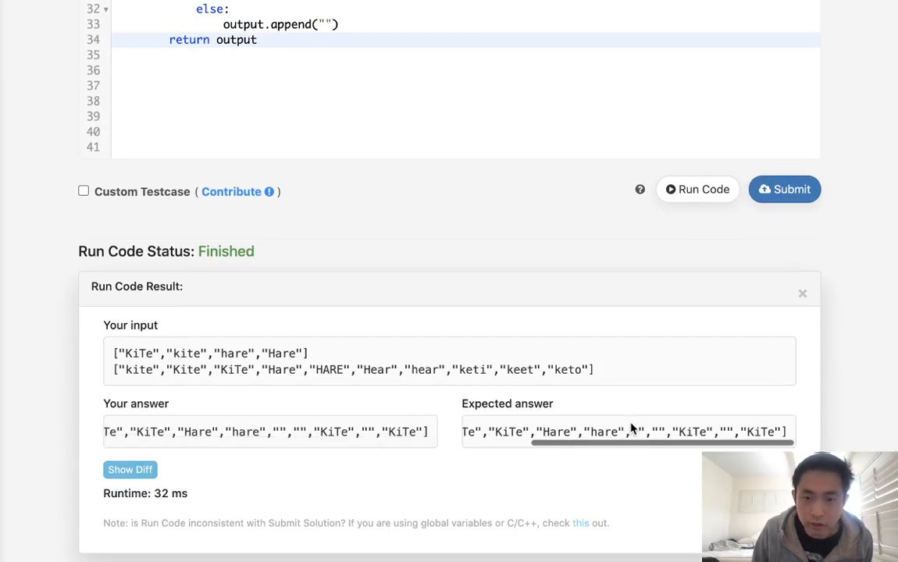
Run the code on Example 1 and compare the answer with the expected output
click(784, 189)
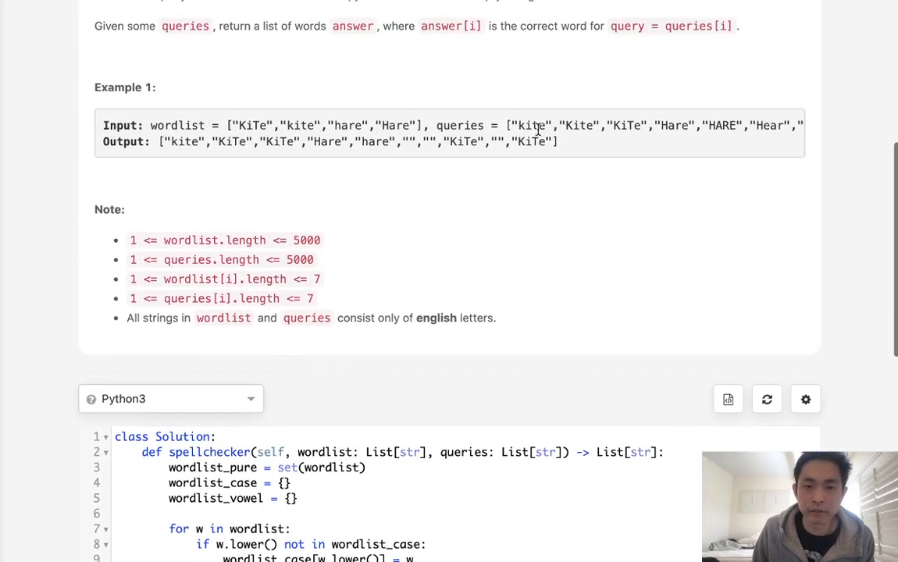
mouse_move(543, 150)
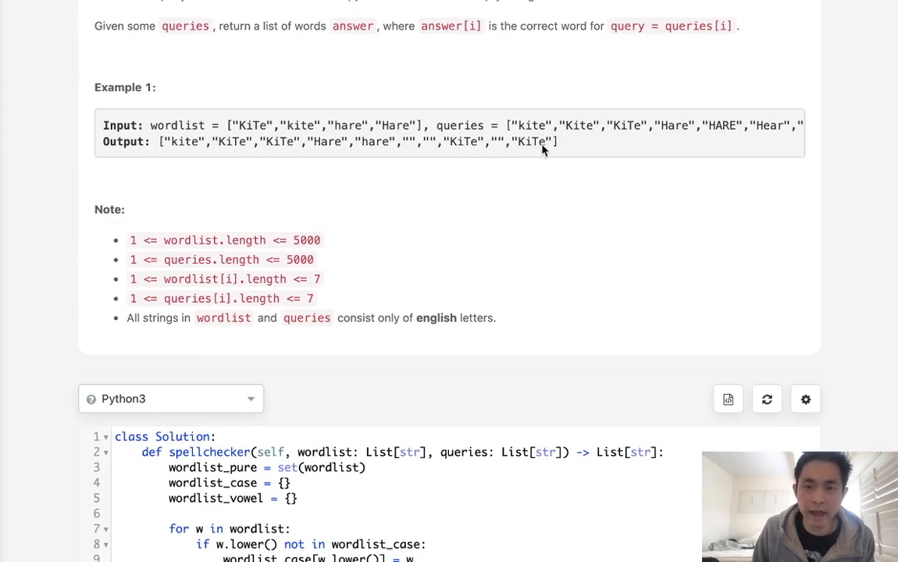
mouse_move(529, 127)
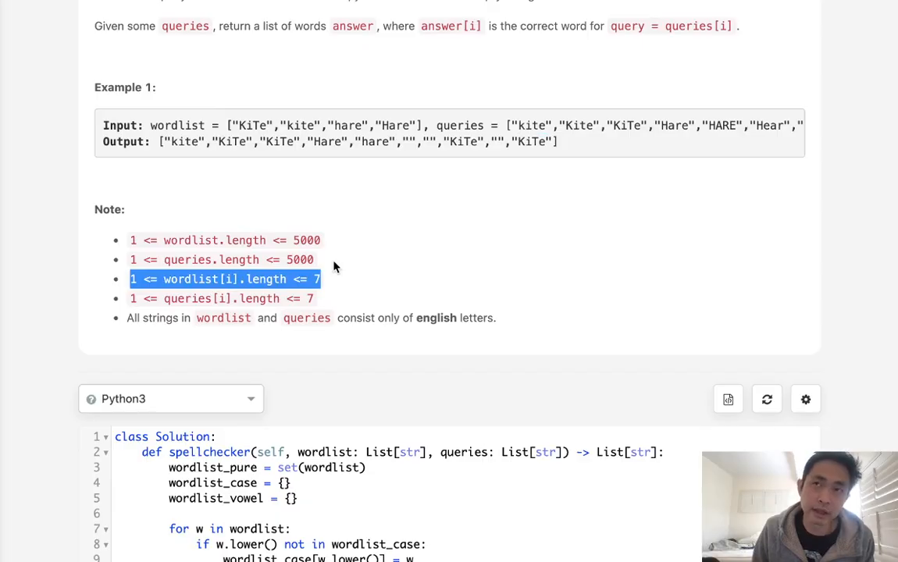
mouse_move(351, 287)
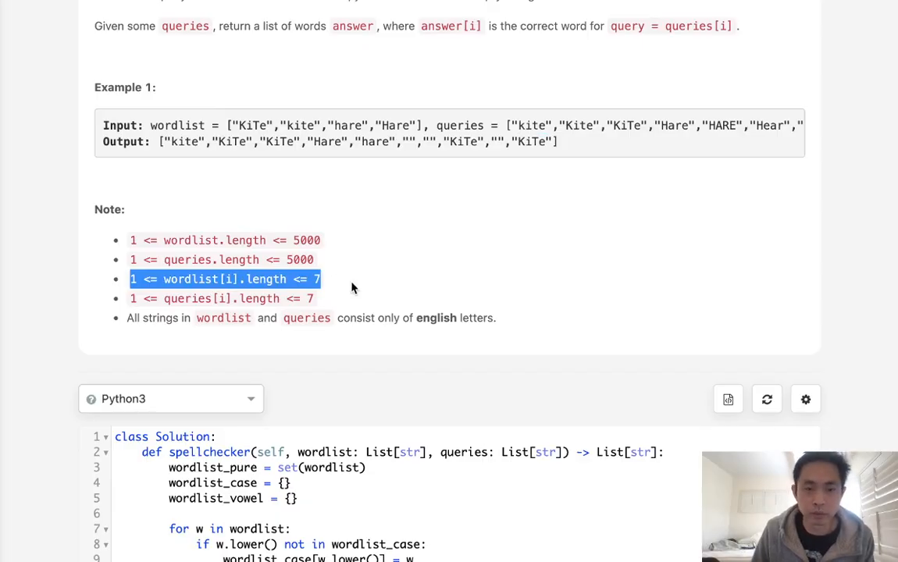
scroll(down, 3)
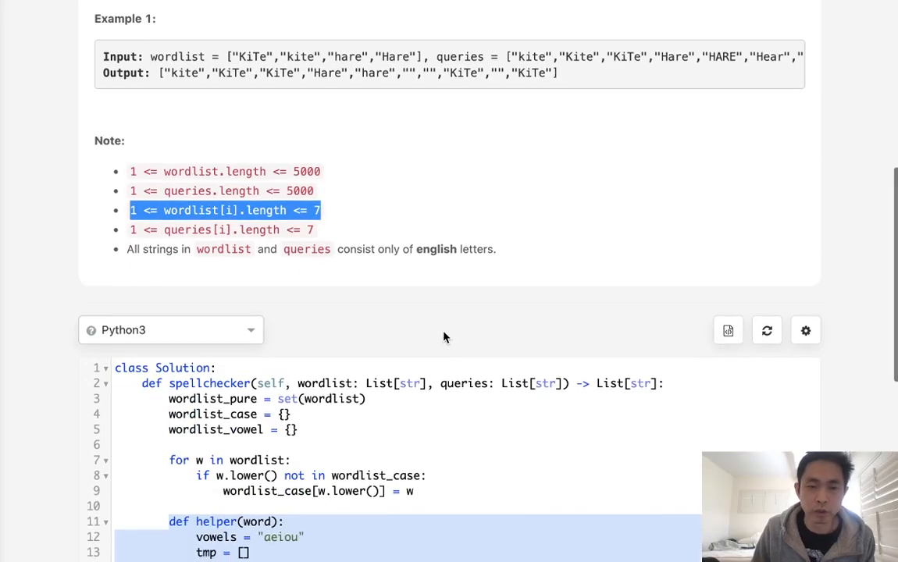
scroll(down, 3)
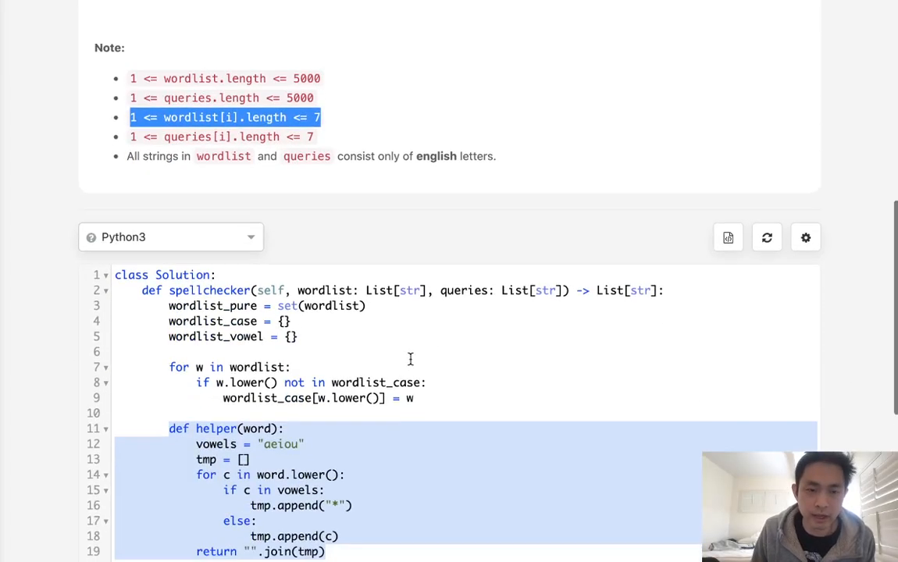
scroll(down, 3)
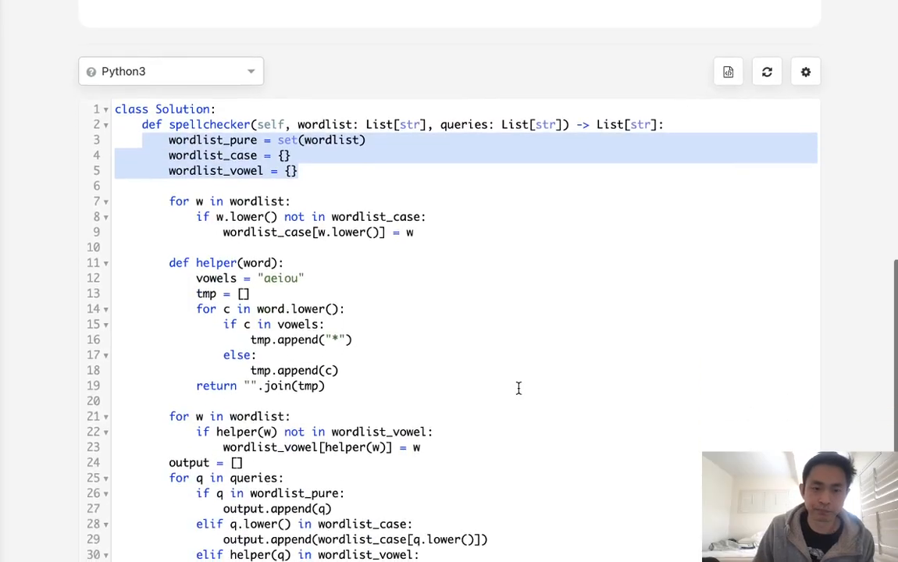
scroll(down, 3)
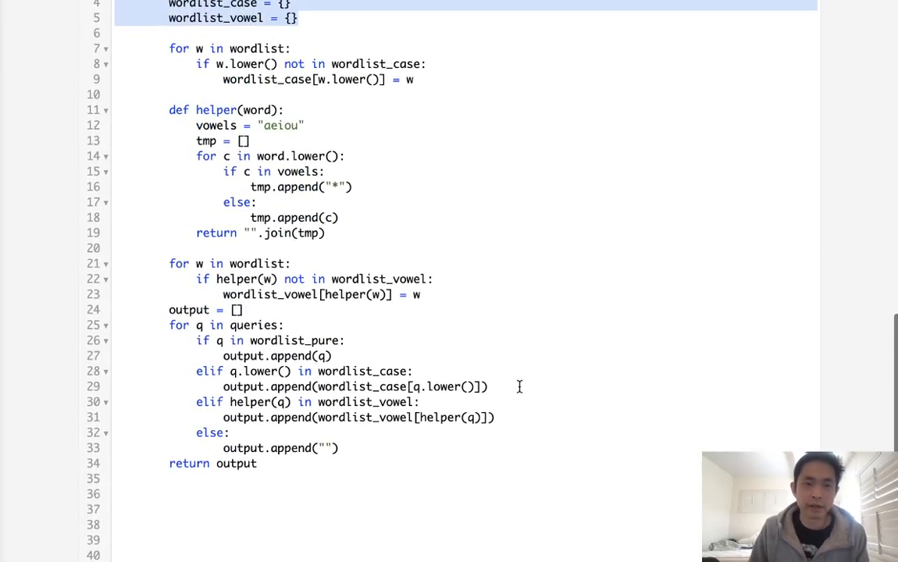